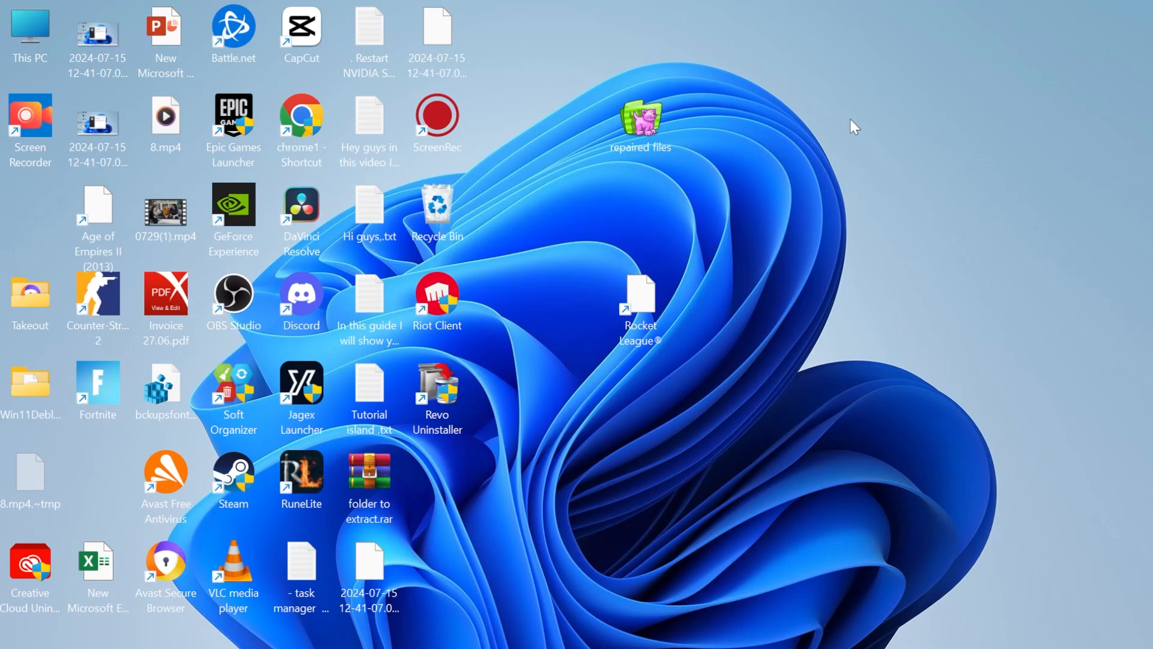
pyautogui.moveTo(556, 198)
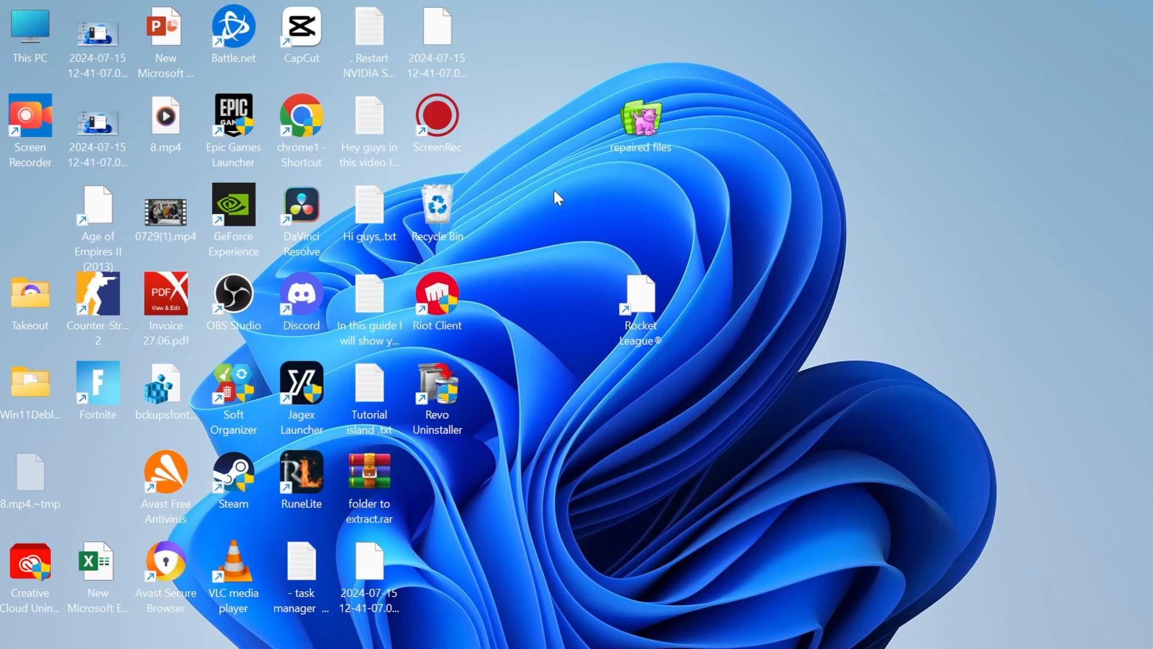
# Search the Start menu for "windows defender Firewall" to surface the control panel entry.
pyautogui.click(457, 632)
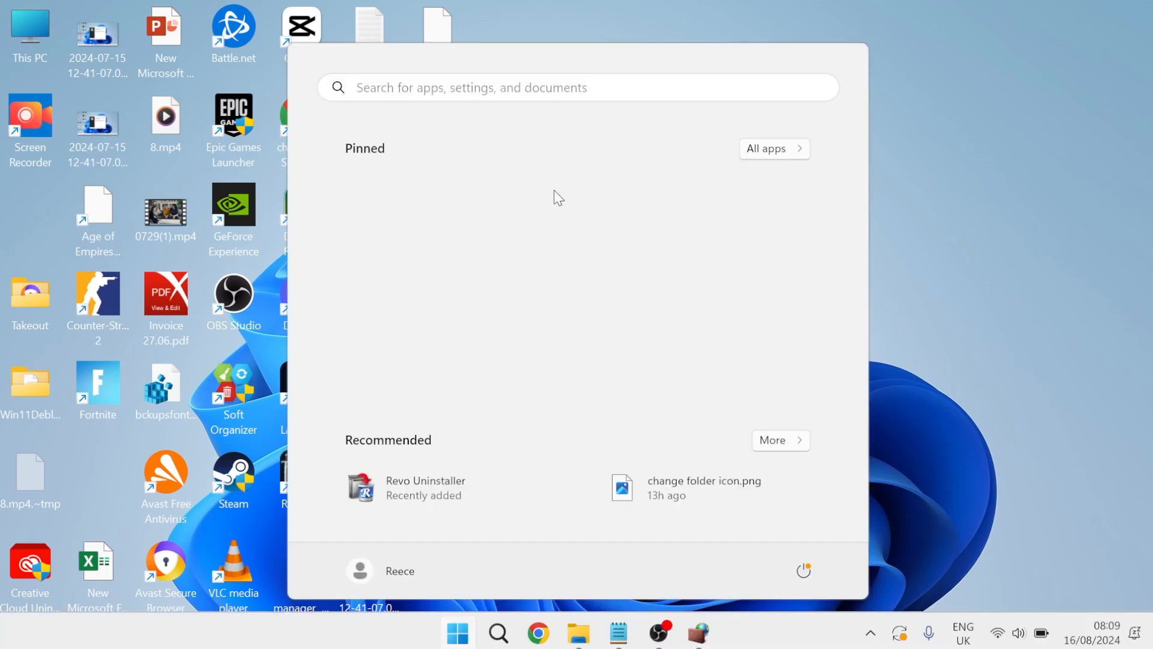
pyautogui.write('windows defender Firewall')
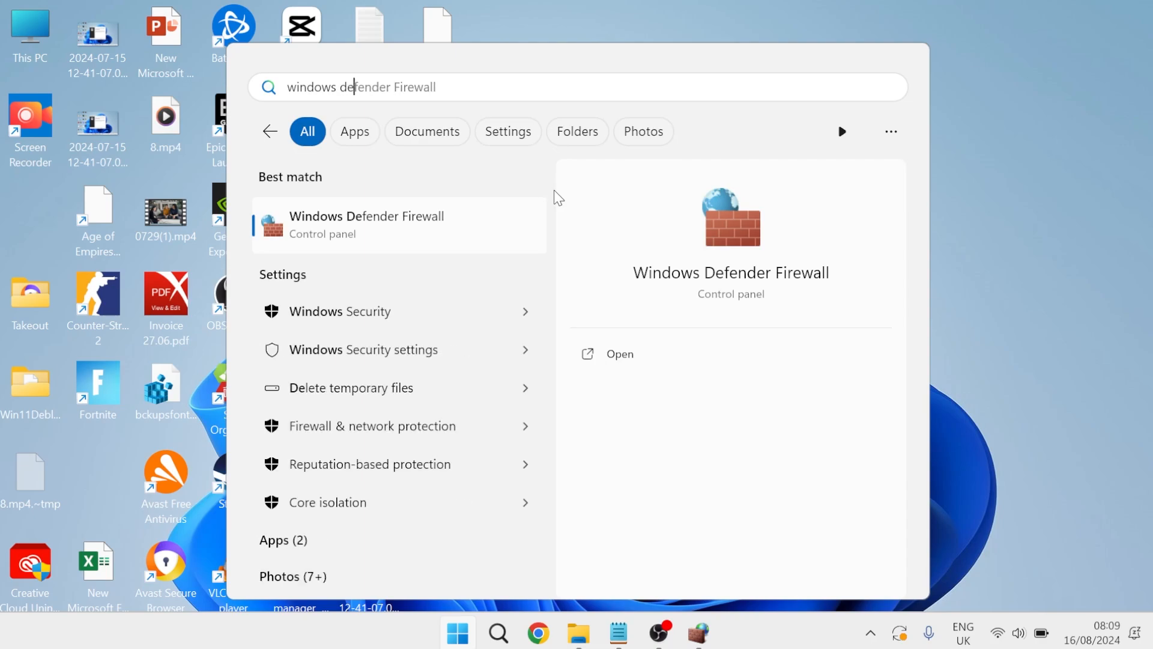
pyautogui.moveTo(394, 229)
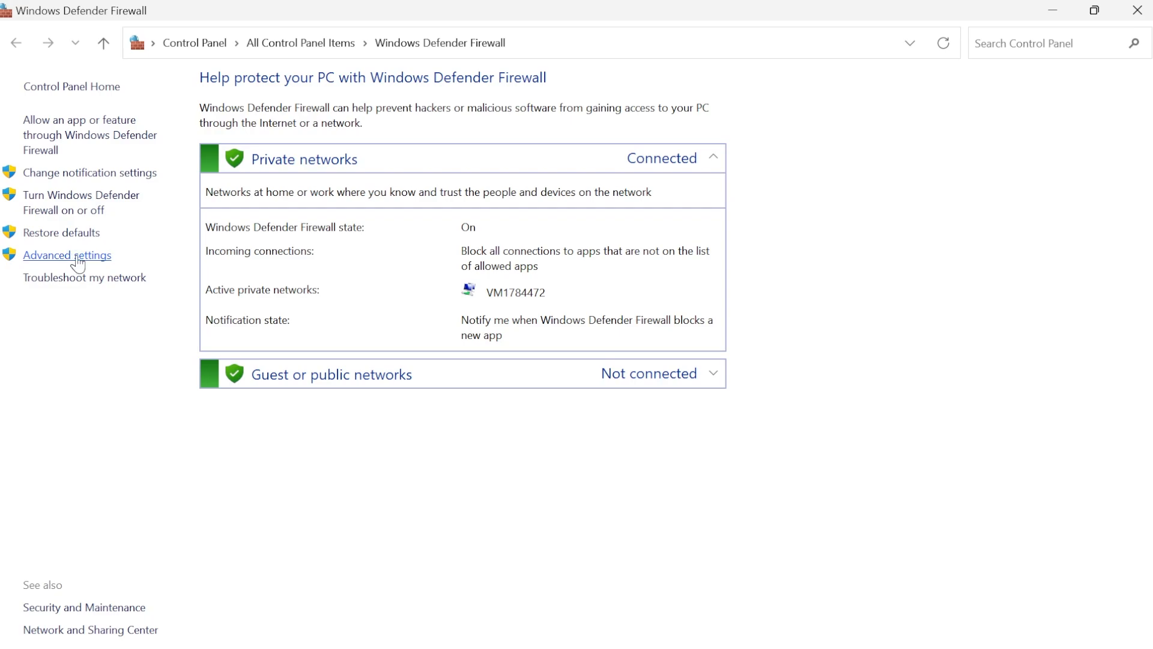
# Enter Advanced settings and browse the Inbound and Outbound rule lists, ending on Inbound Rules.
pyautogui.click(67, 254)
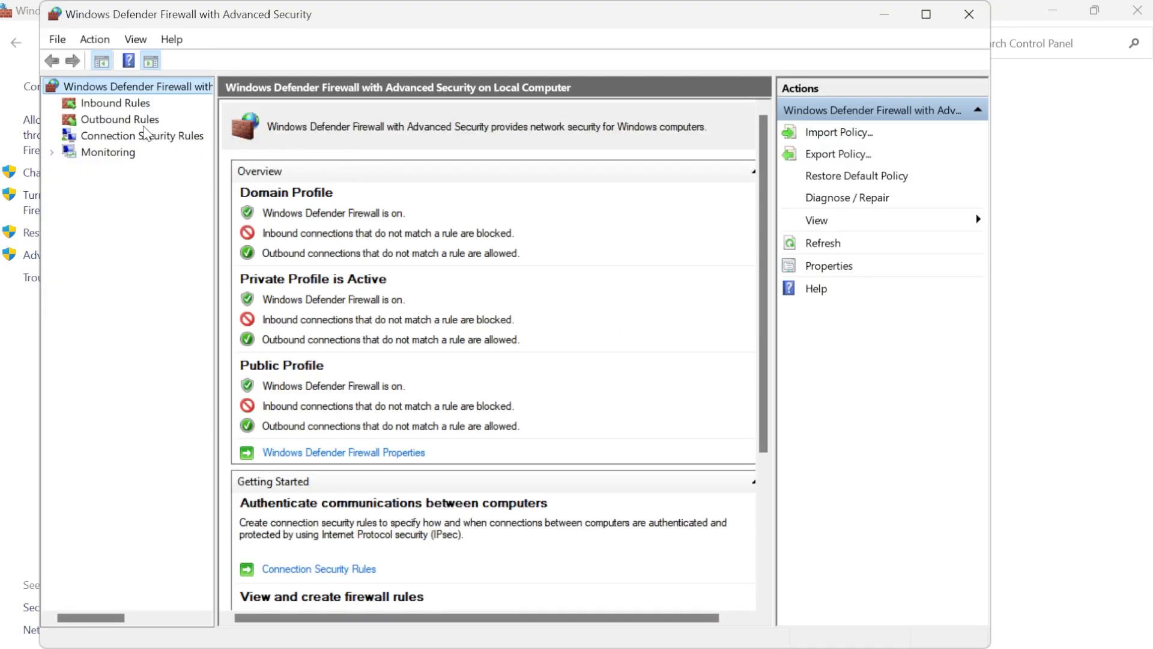
pyautogui.click(116, 103)
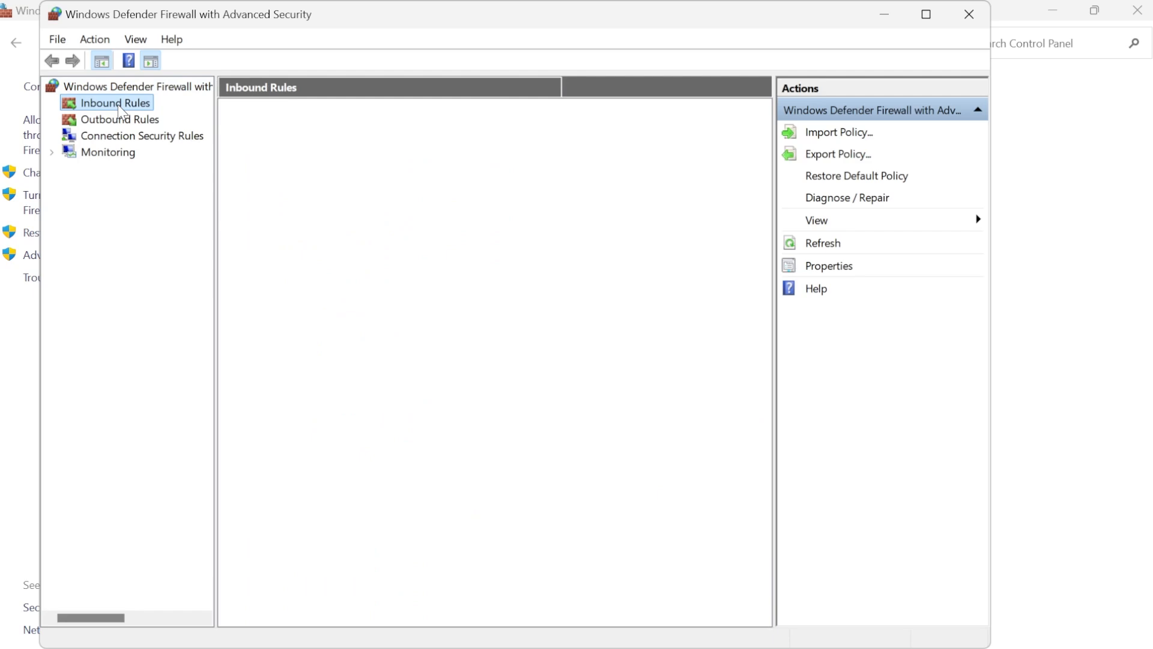
pyautogui.click(120, 119)
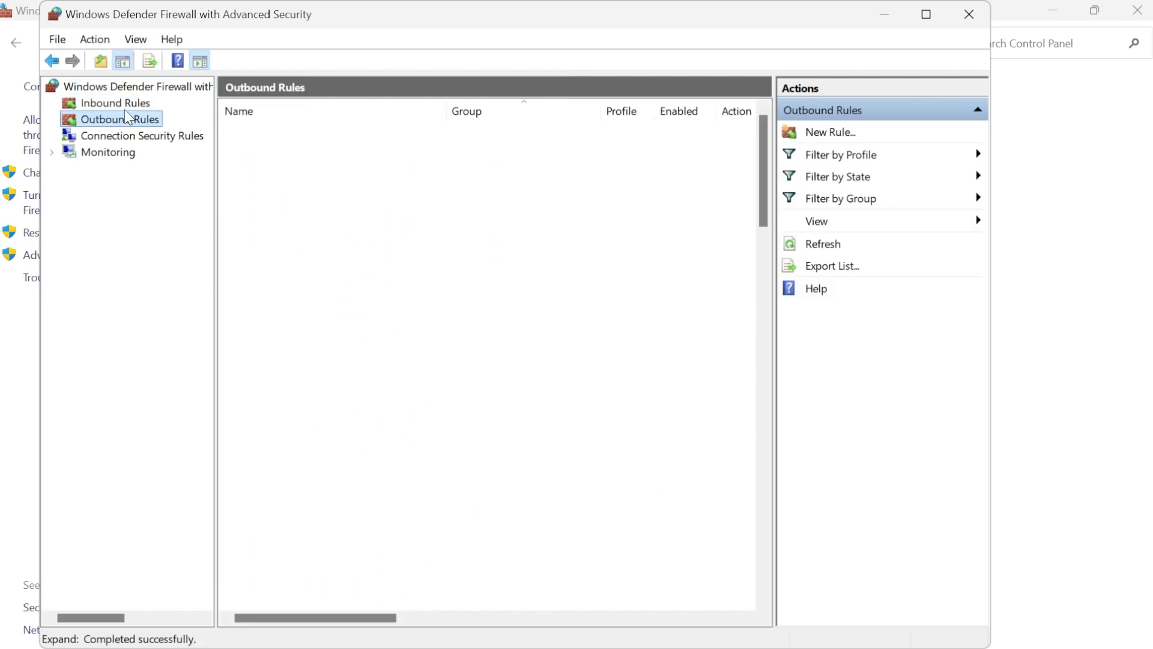
pyautogui.click(116, 102)
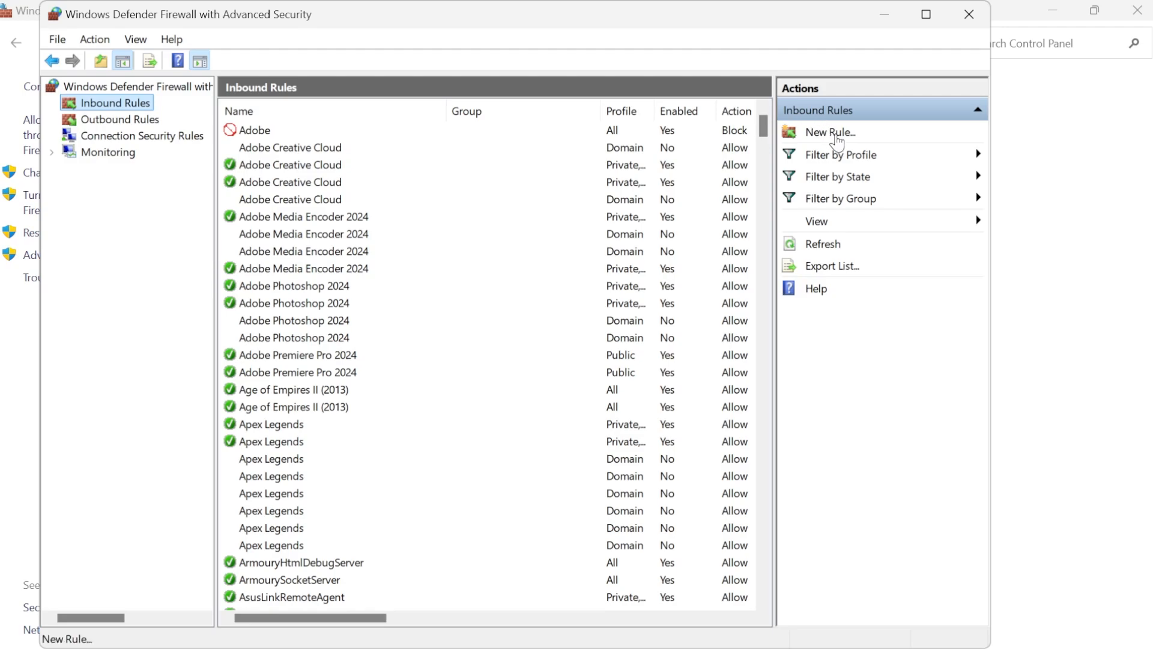
pyautogui.moveTo(833, 142)
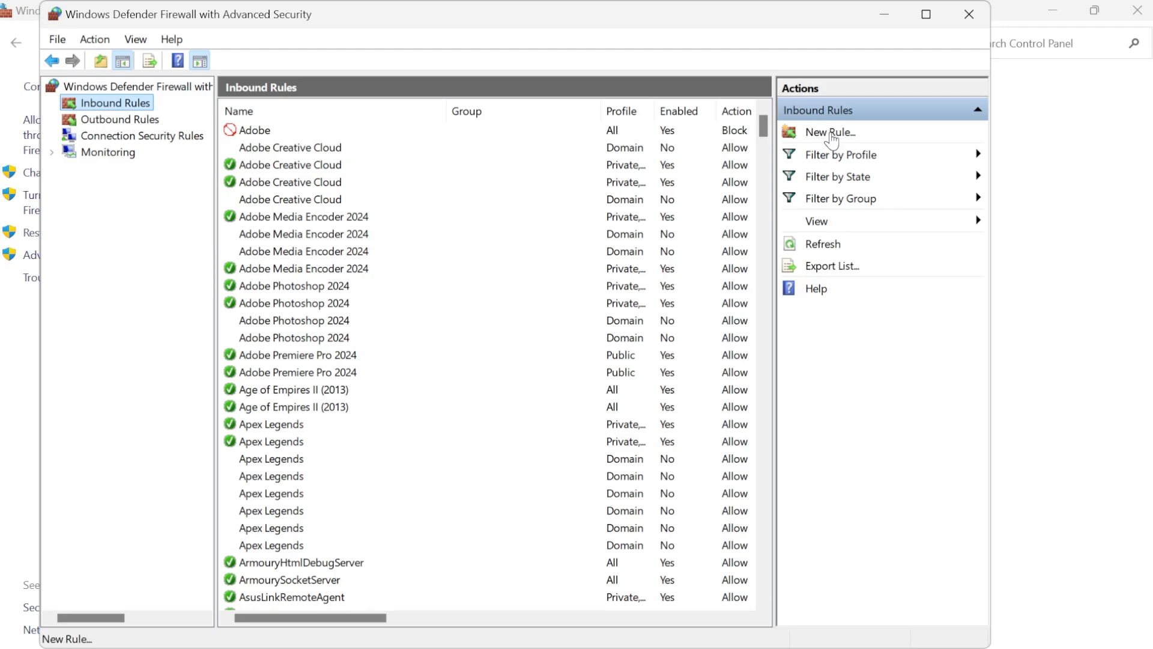
# Begin a new inbound Program rule and reach its program-path step, cancelling the first file browse.
pyautogui.click(830, 132)
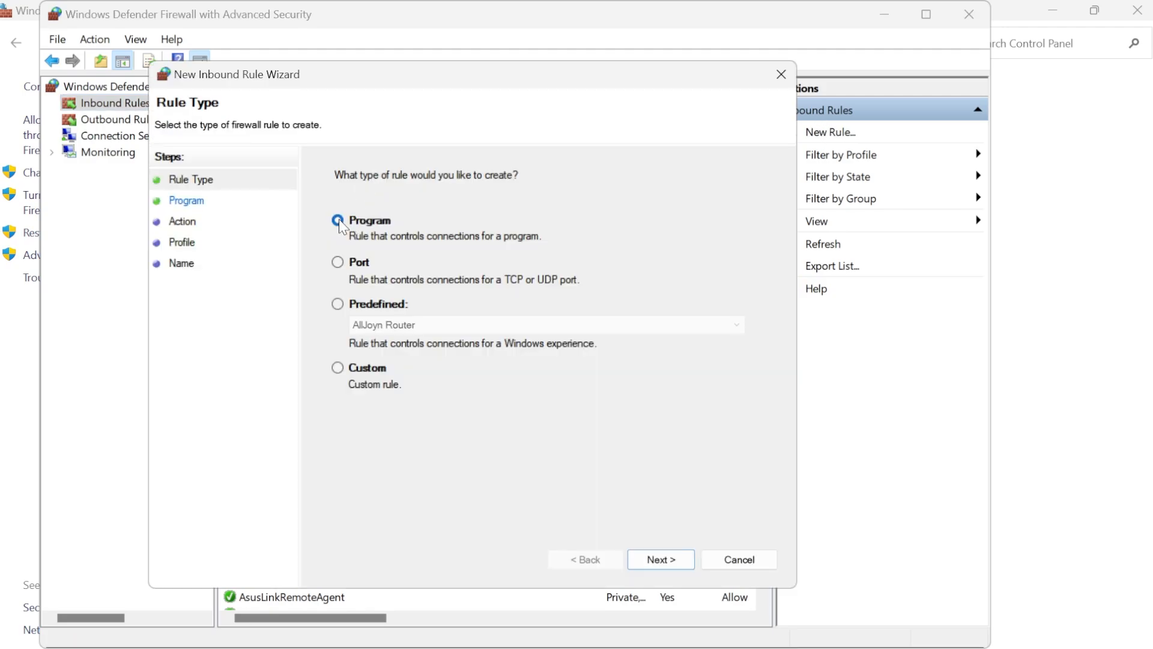
pyautogui.click(337, 220)
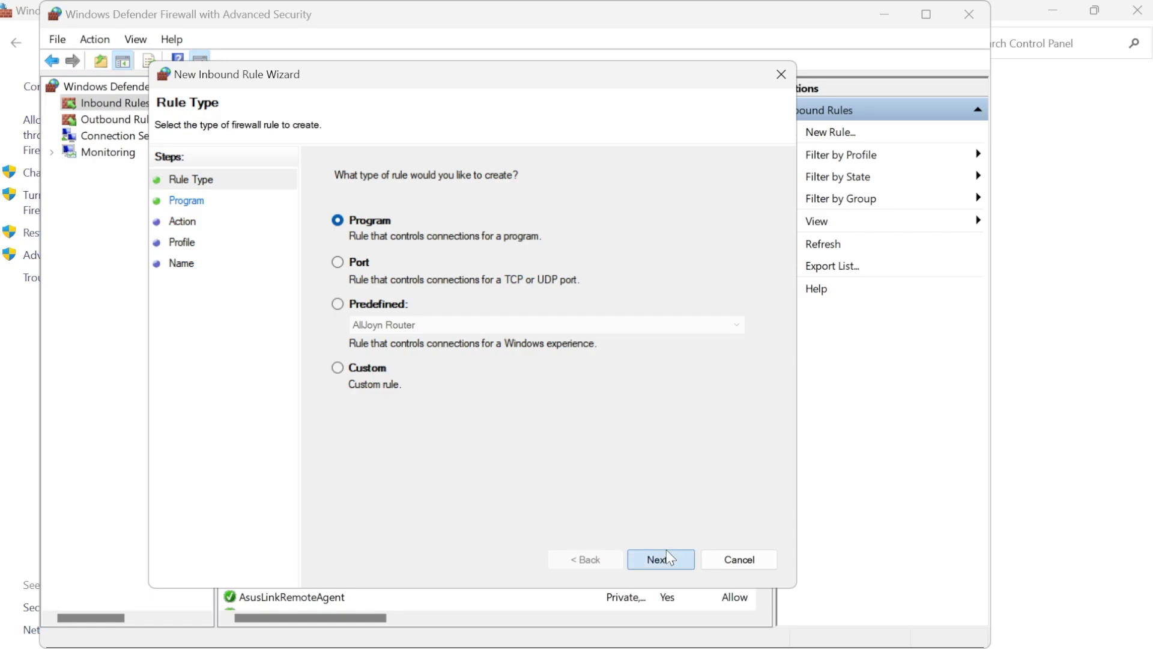
pyautogui.click(660, 558)
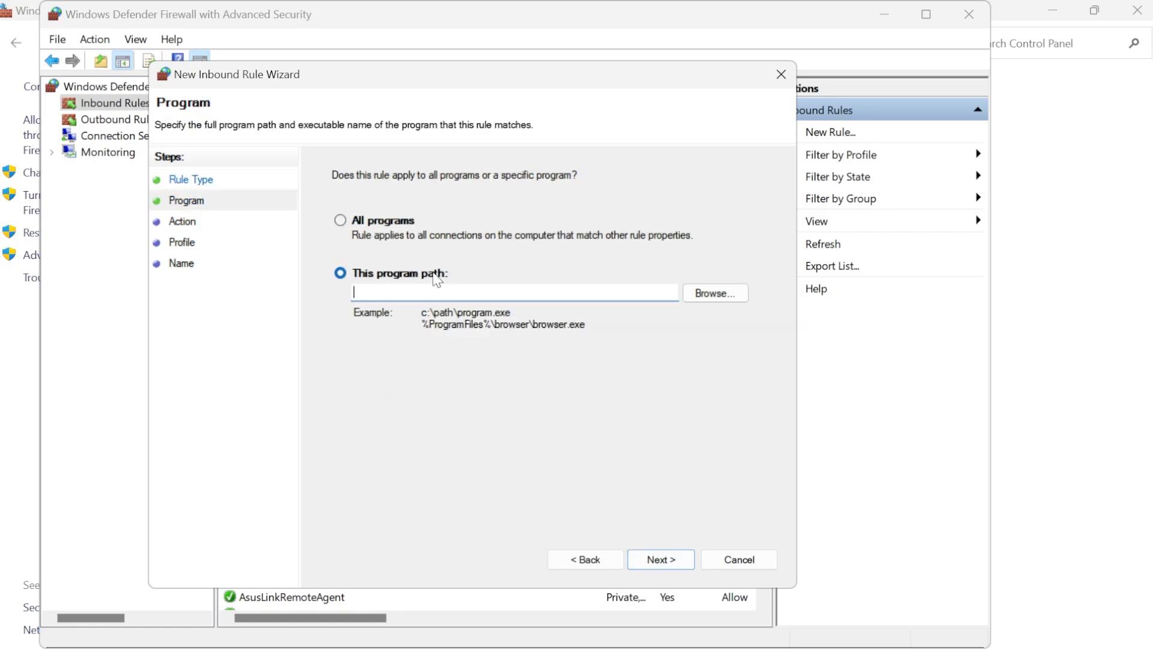
pyautogui.click(712, 293)
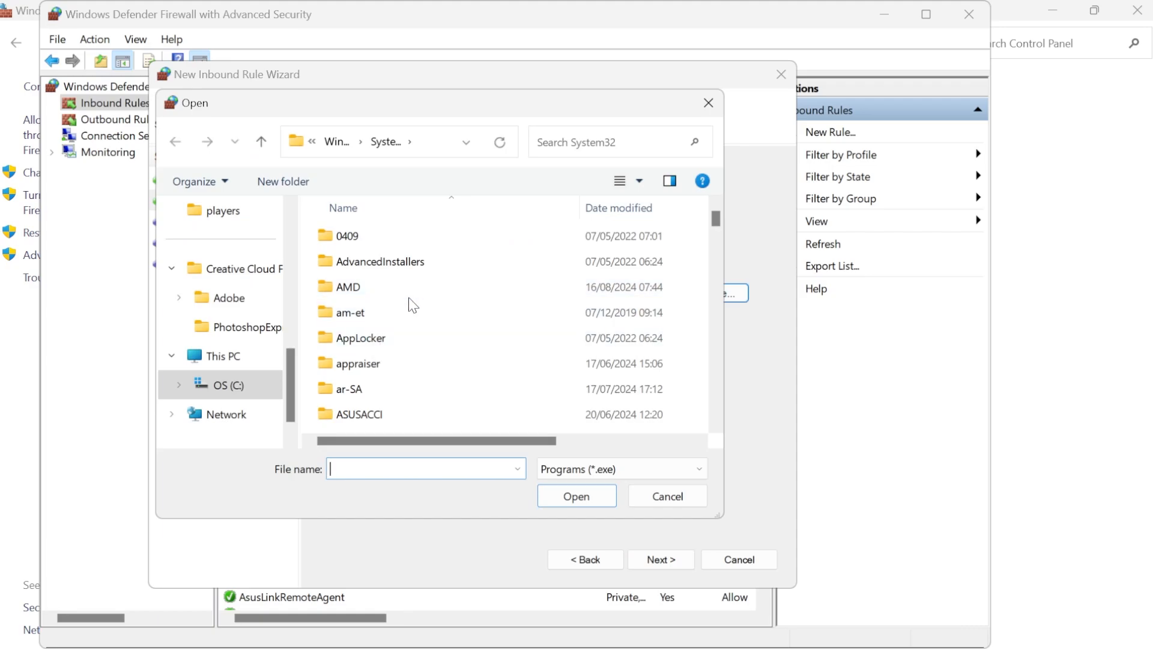
pyautogui.moveTo(360, 312)
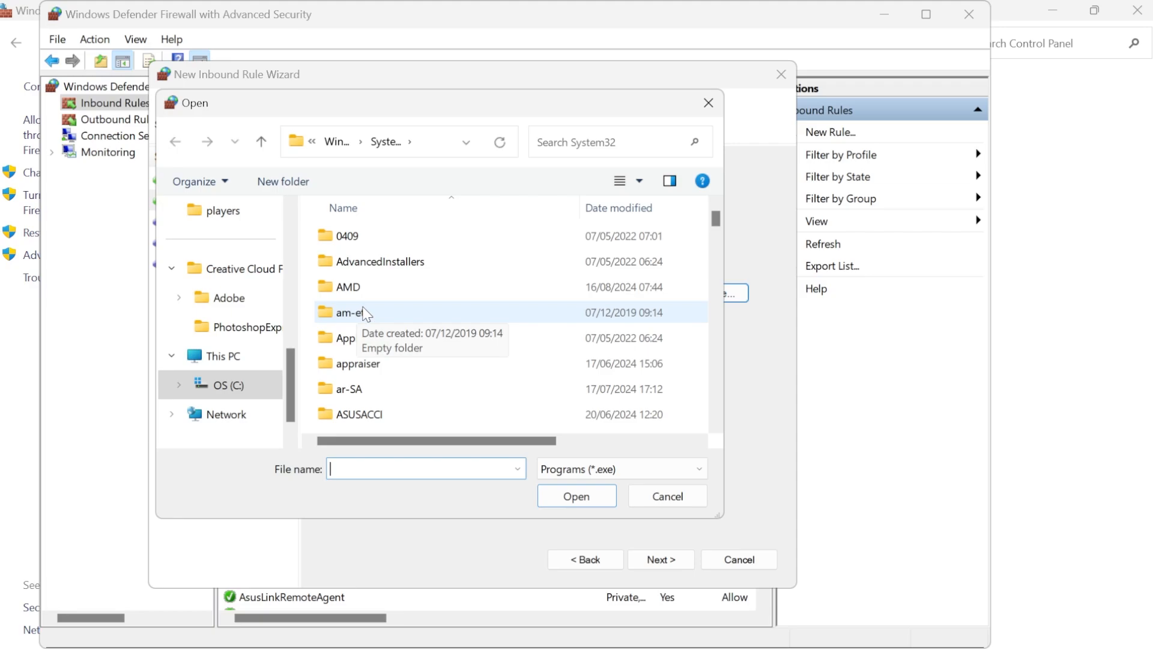
pyautogui.click(667, 496)
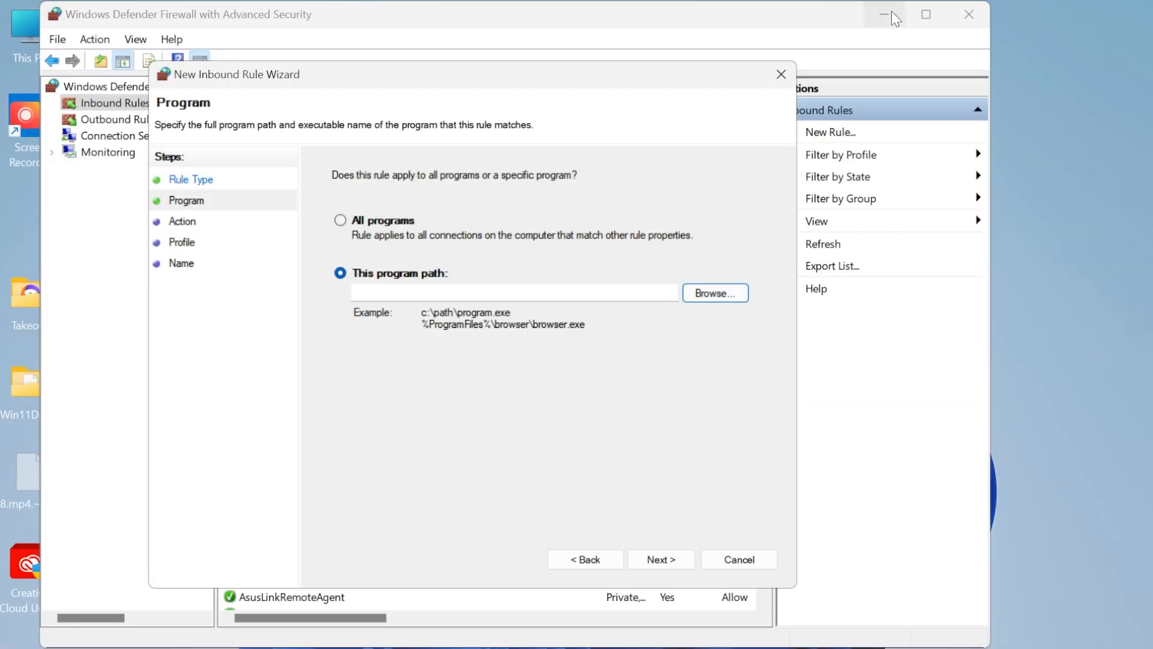
pyautogui.click(886, 15)
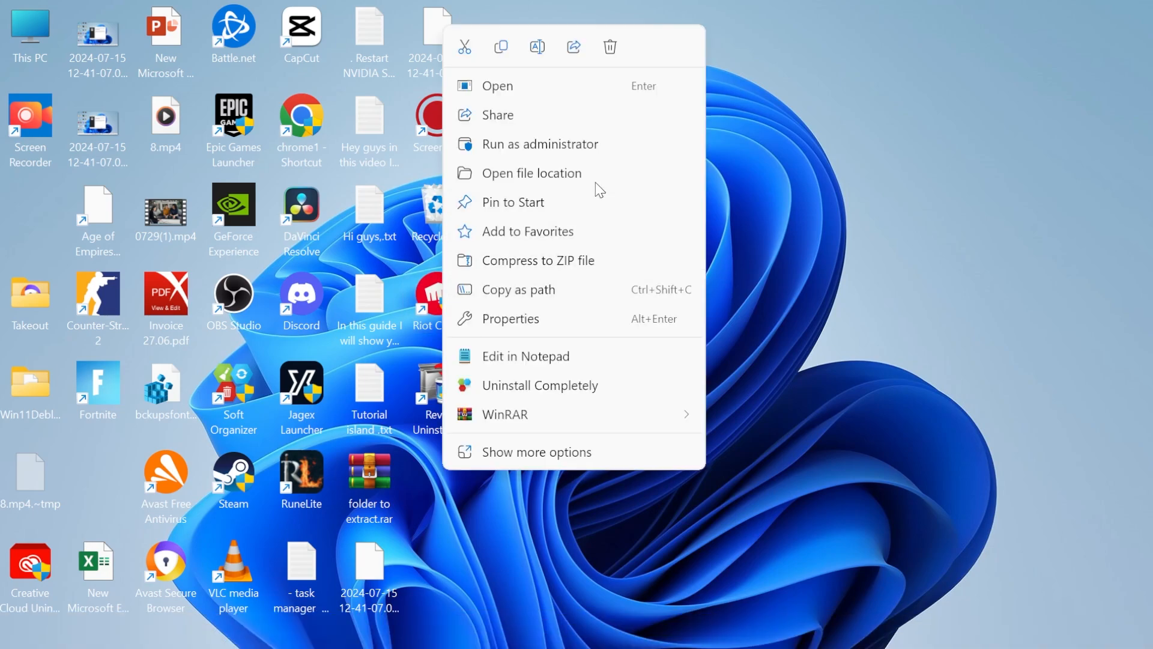
pyautogui.click(532, 173)
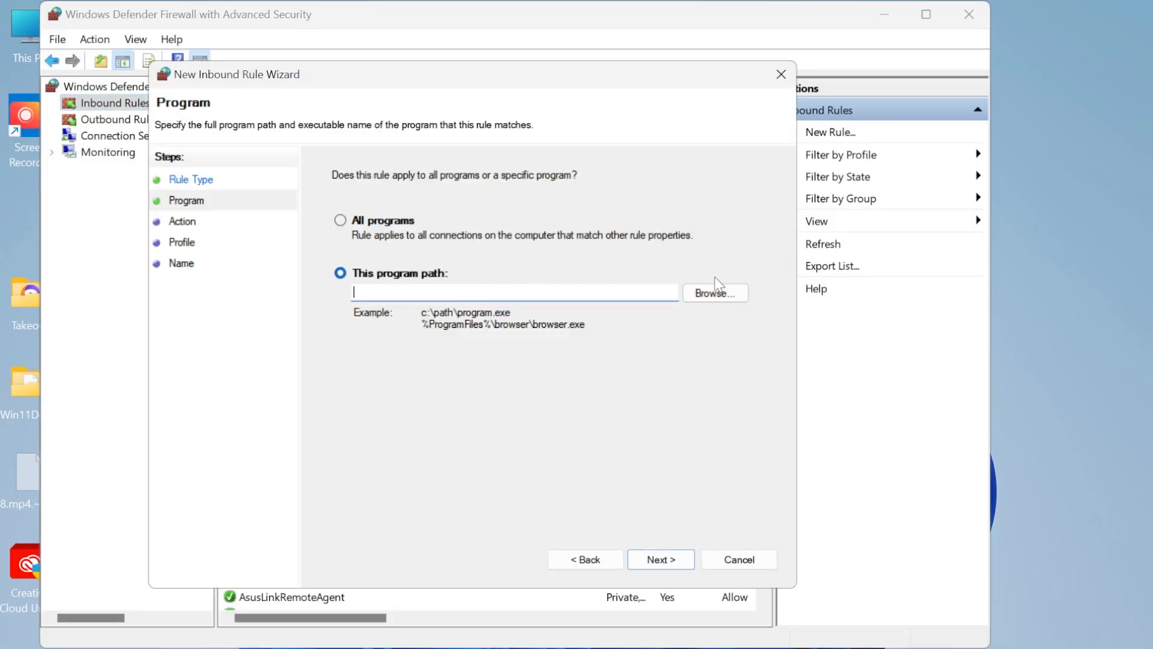
# Browse to the Riot Client folder and choose RiotClientServices.exe as the rule's program.
pyautogui.click(713, 291)
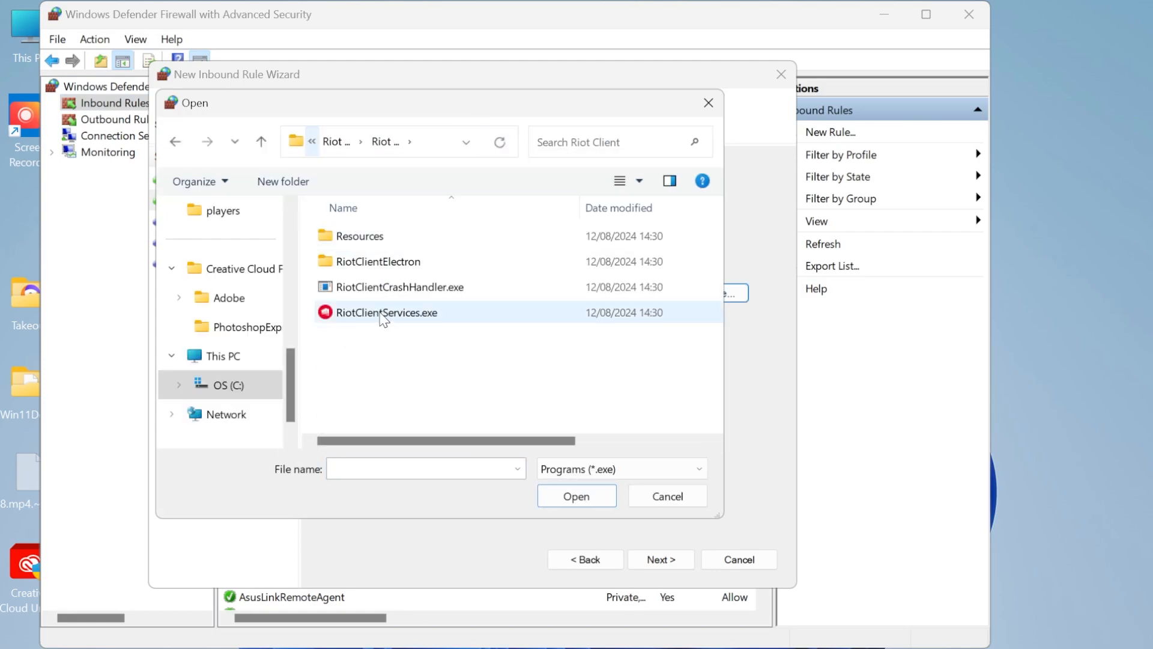
pyautogui.click(386, 313)
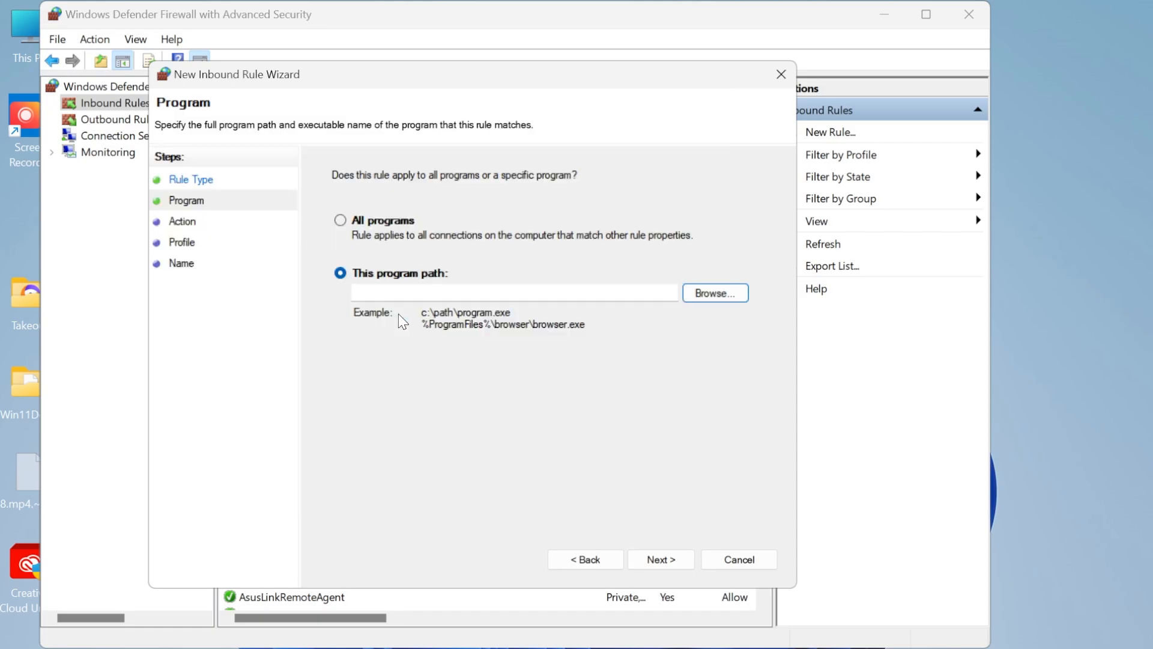
# Set the inbound rule to Block the connection on Domain, Private and Public, and start its name with "Blocking".
pyautogui.click(660, 559)
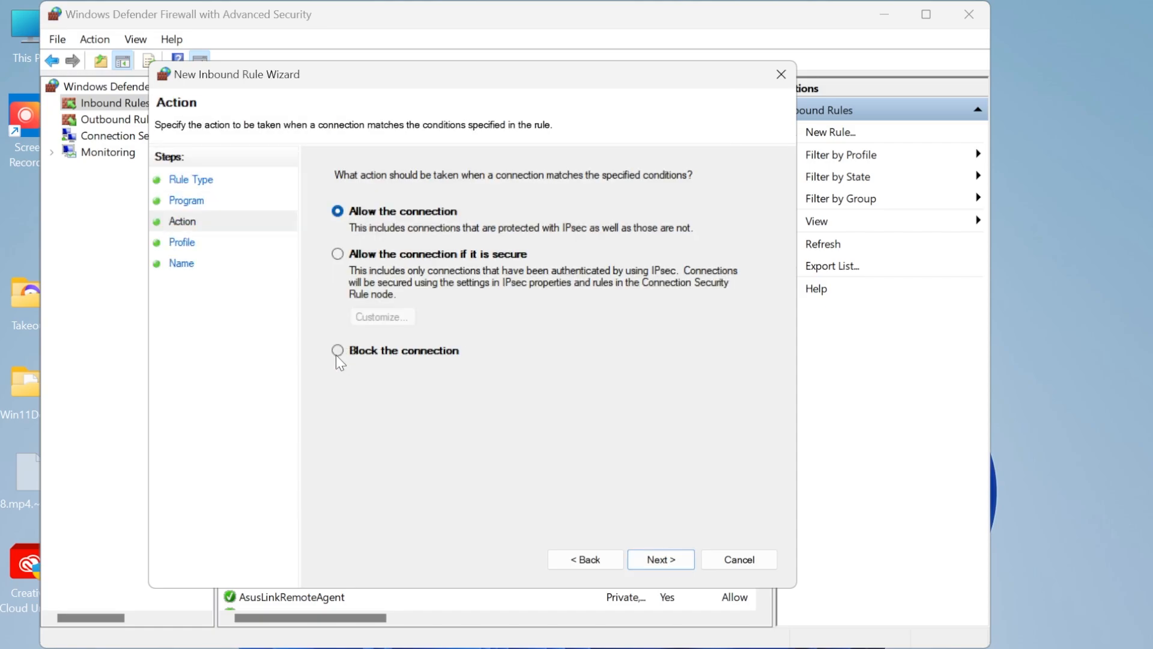
pyautogui.click(337, 351)
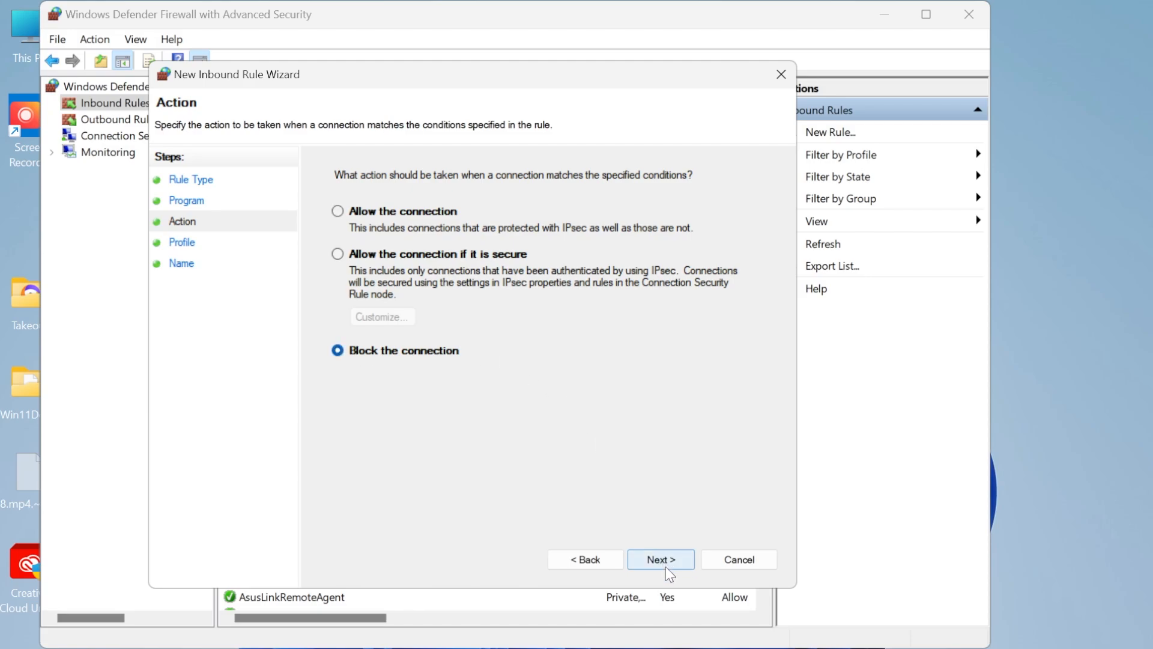
pyautogui.click(659, 558)
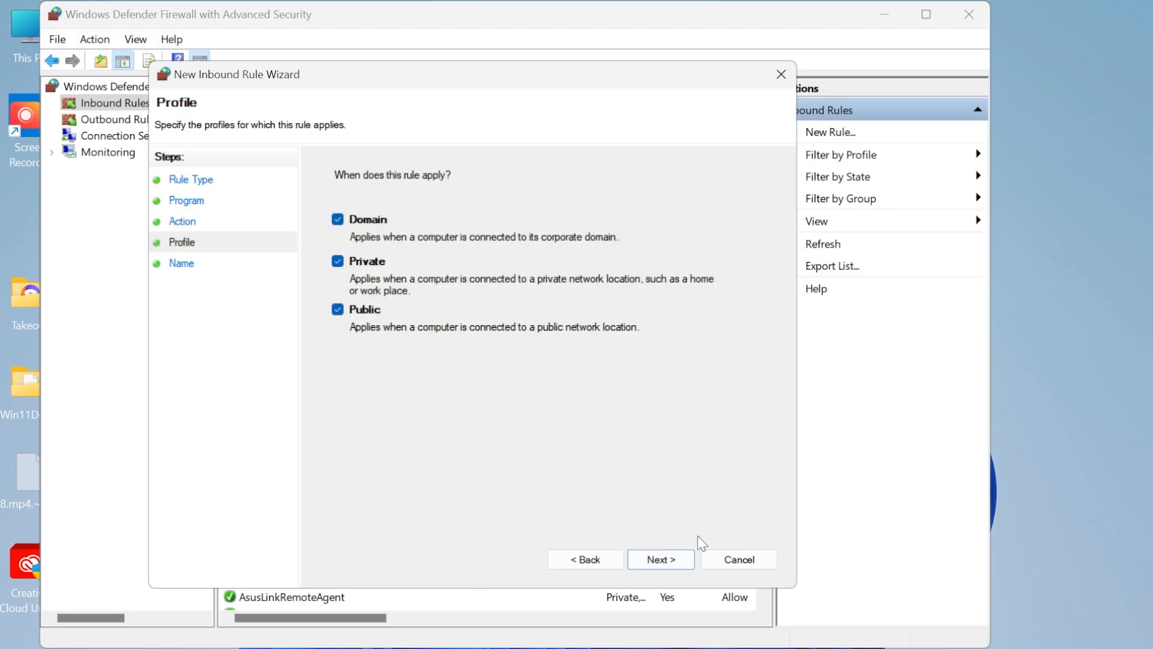
pyautogui.click(660, 558)
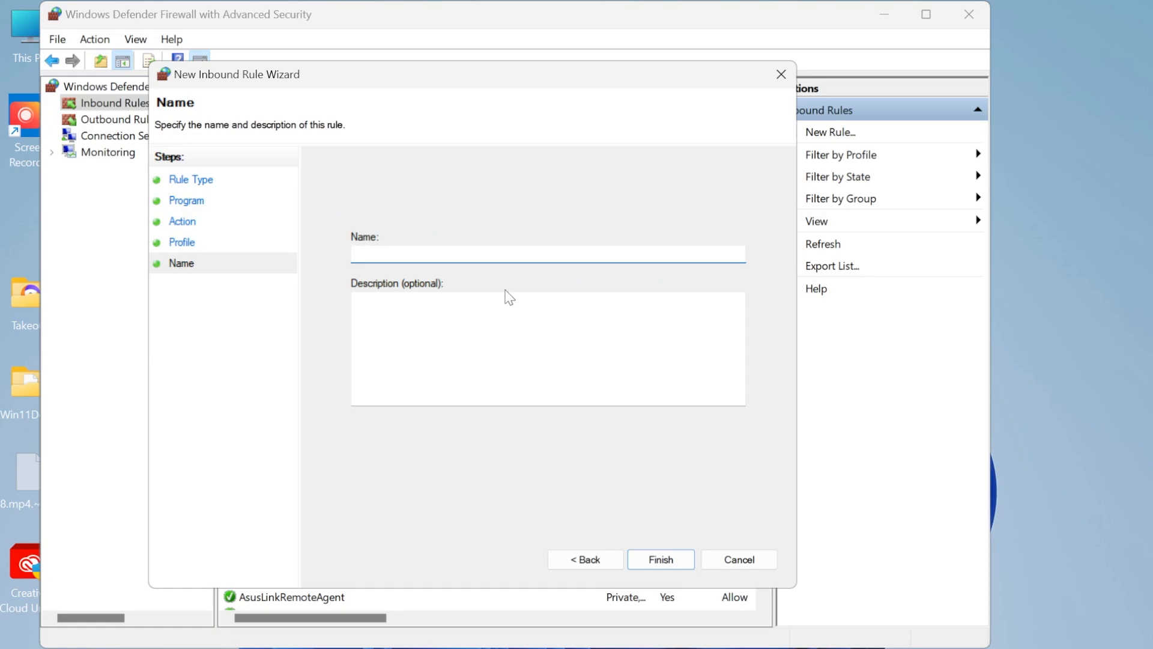
pyautogui.write('Blocking')
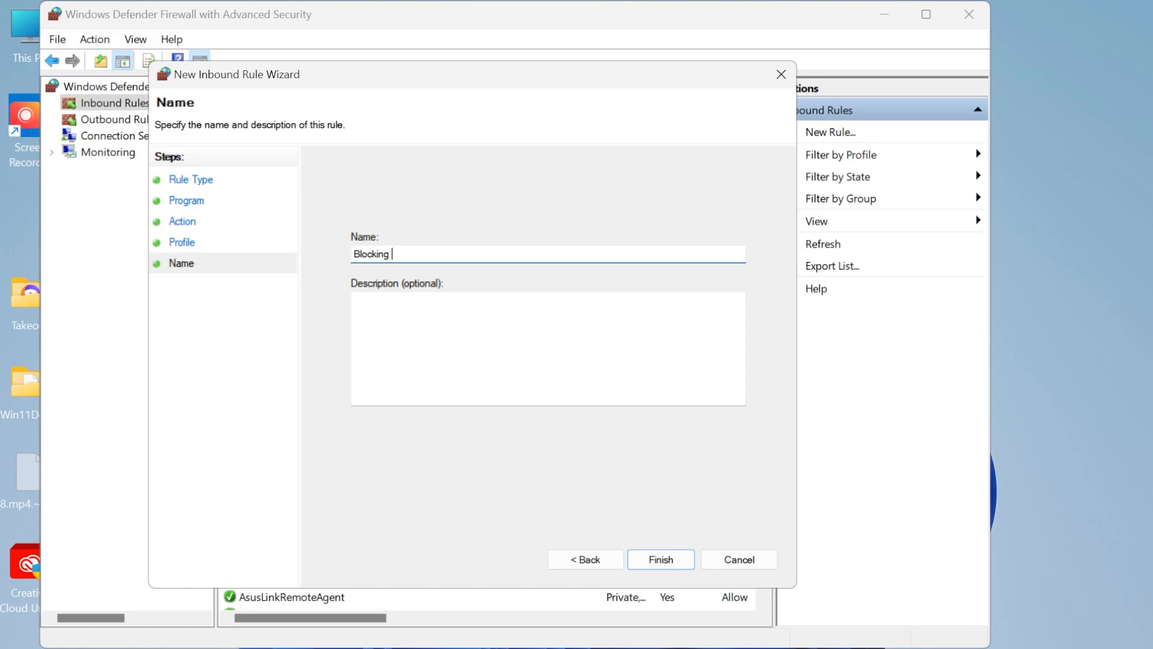
pyautogui.click(660, 559)
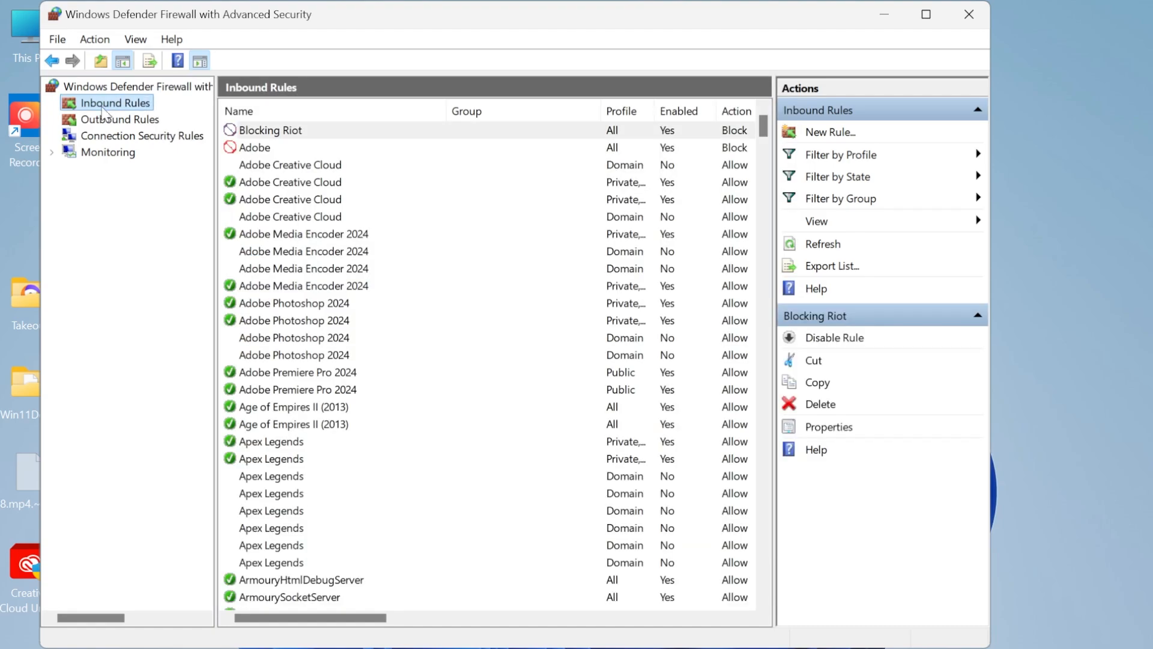
pyautogui.click(270, 129)
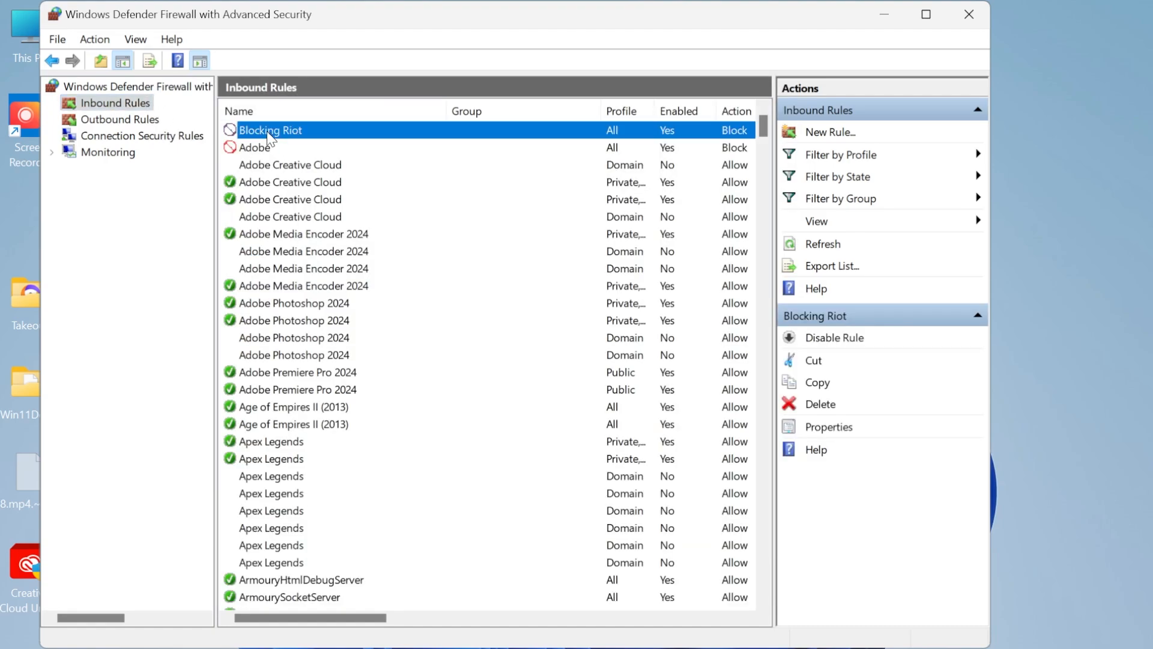
pyautogui.moveTo(276, 139)
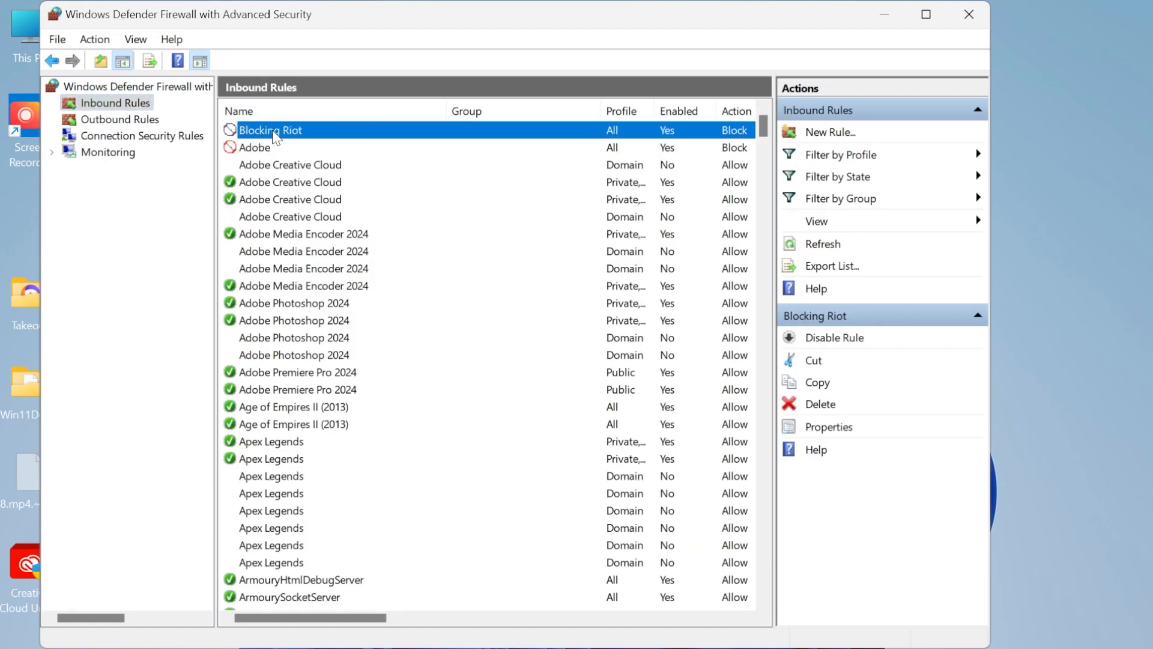
pyautogui.moveTo(132, 130)
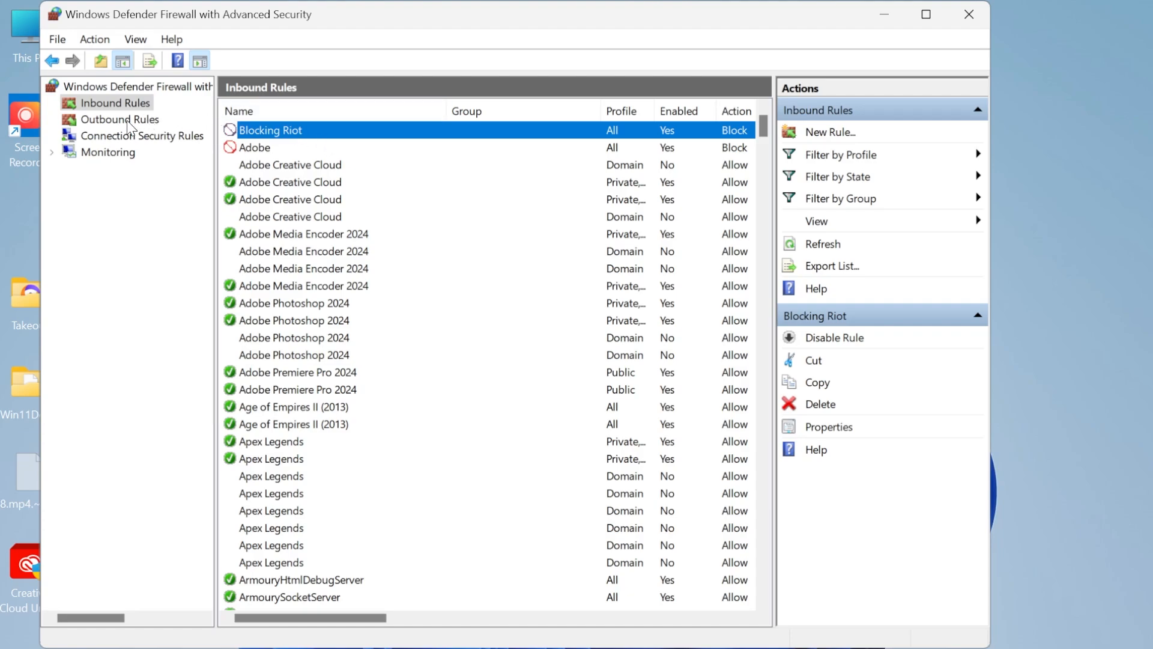
# Create a new outbound Program rule pointing at RiotClientServices.exe in the Riot Client folder.
pyautogui.click(120, 118)
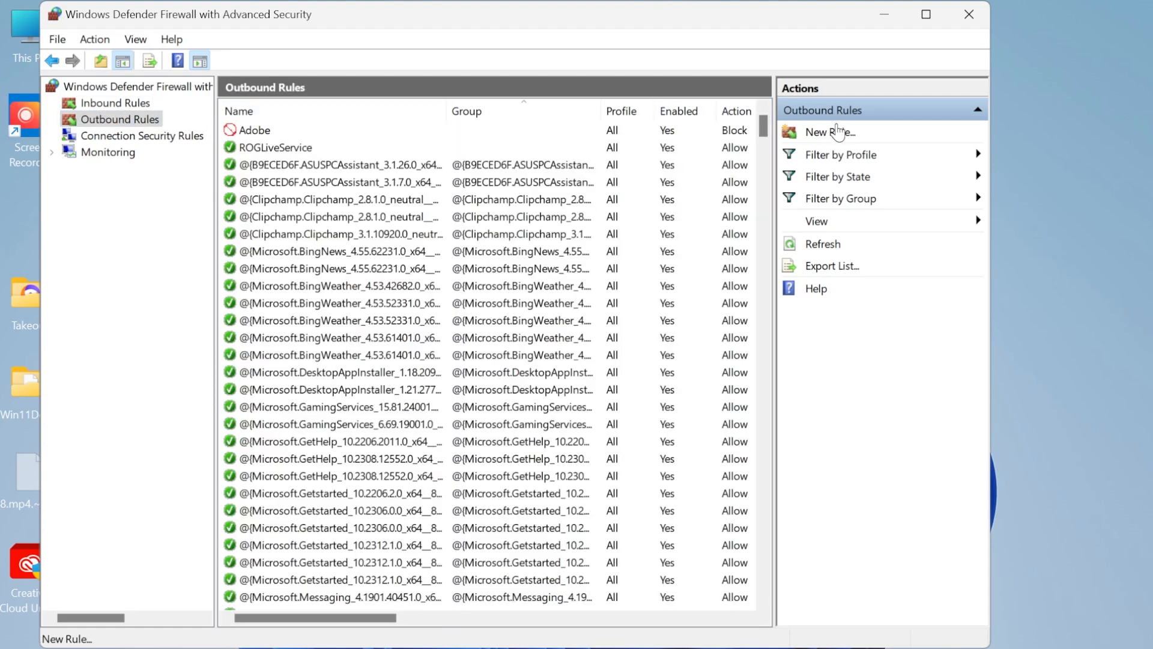
pyautogui.click(830, 132)
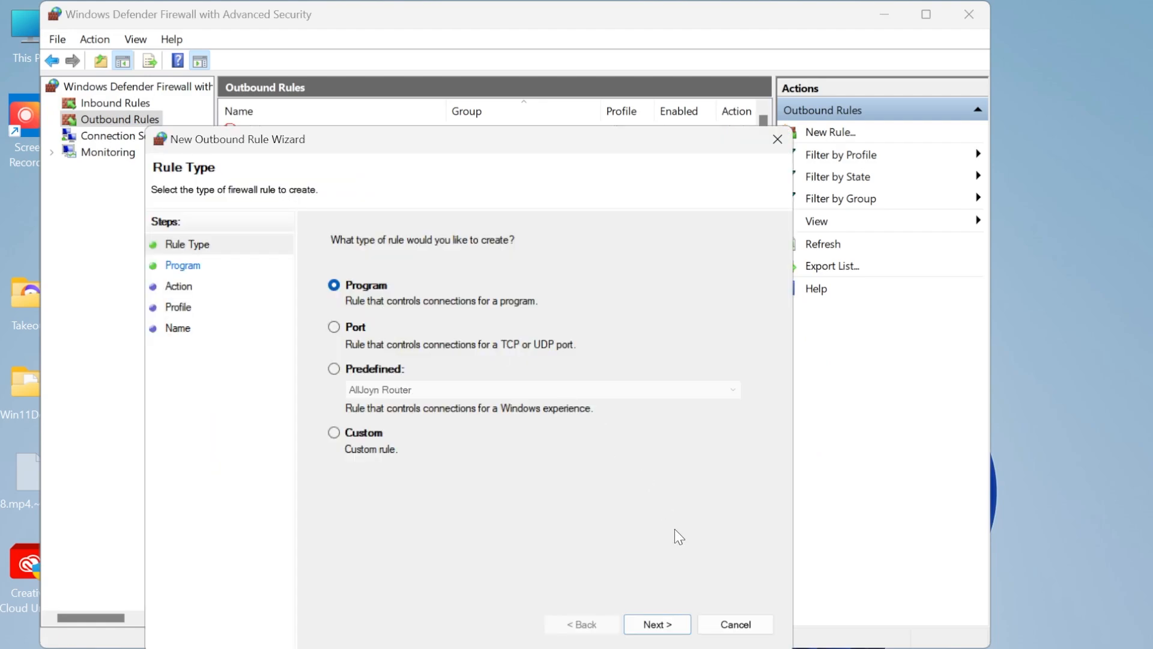
pyautogui.click(656, 623)
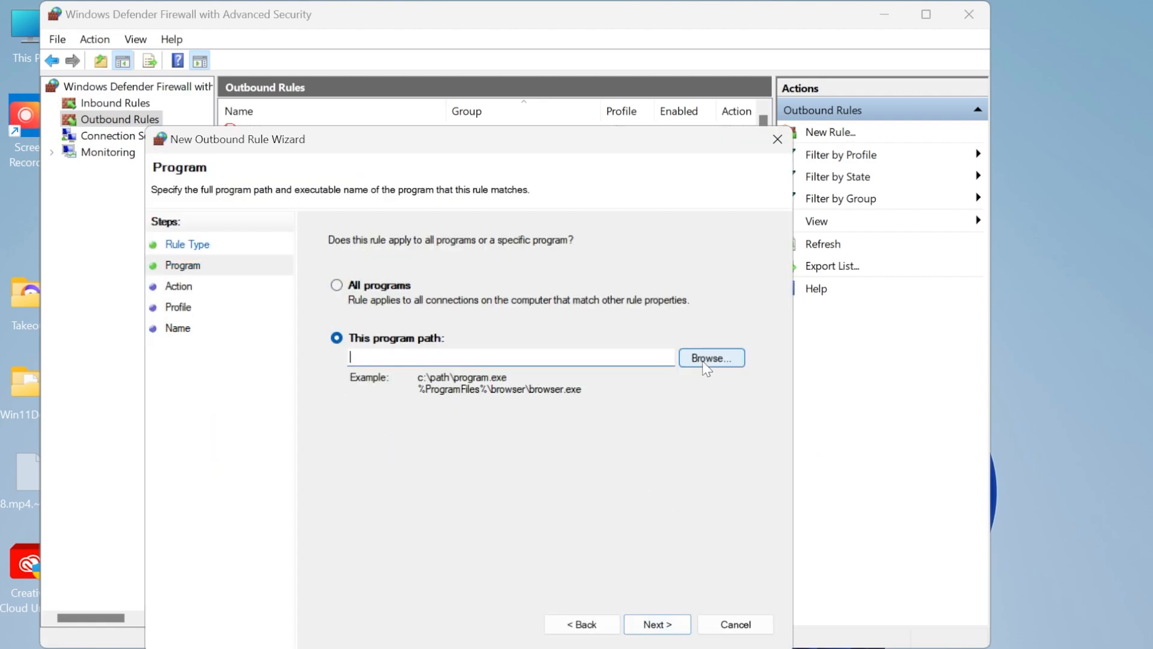
pyautogui.click(710, 358)
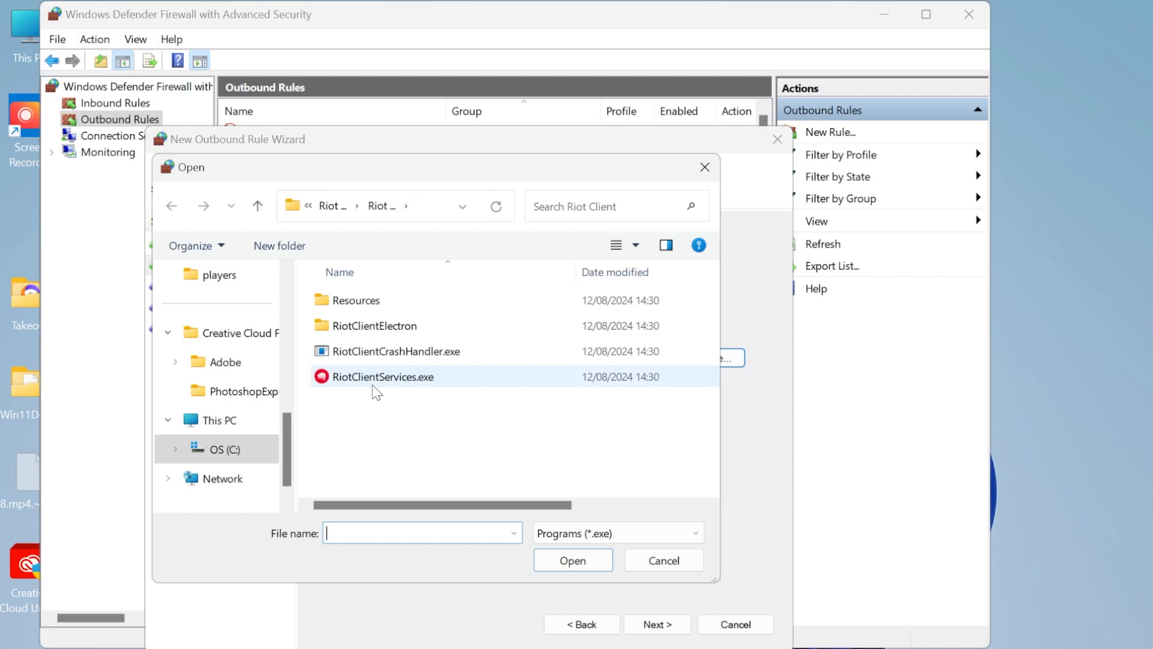
pyautogui.click(572, 560)
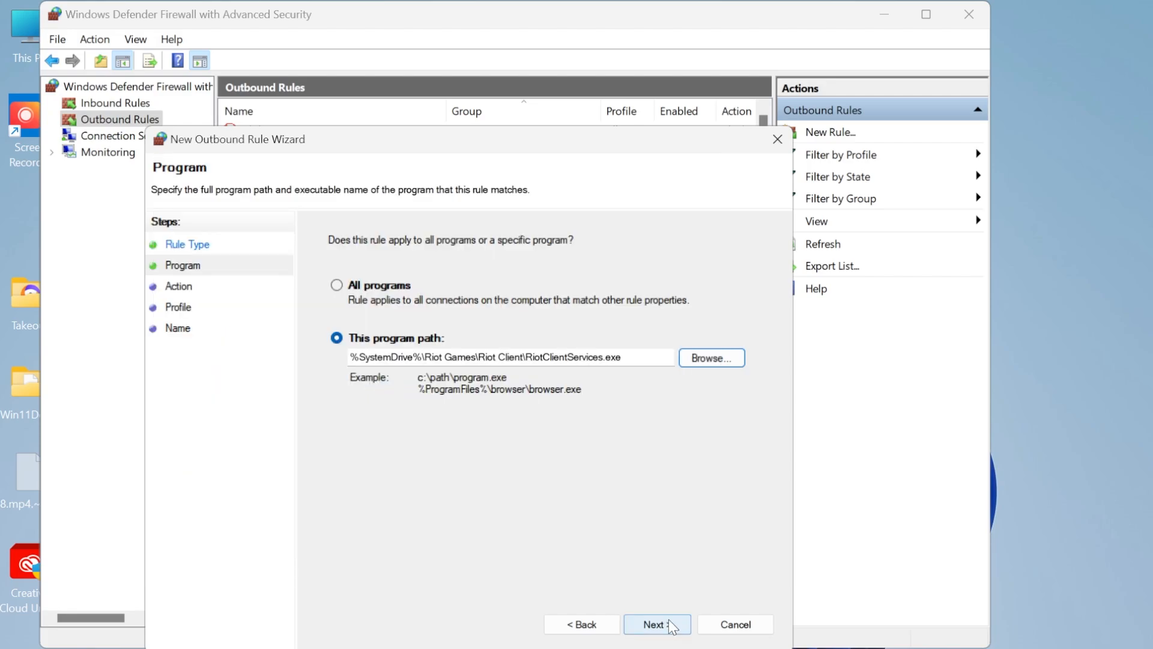
# Set the outbound rule to Block the connection on all three profiles and start naming it "Outbound".
pyautogui.click(656, 623)
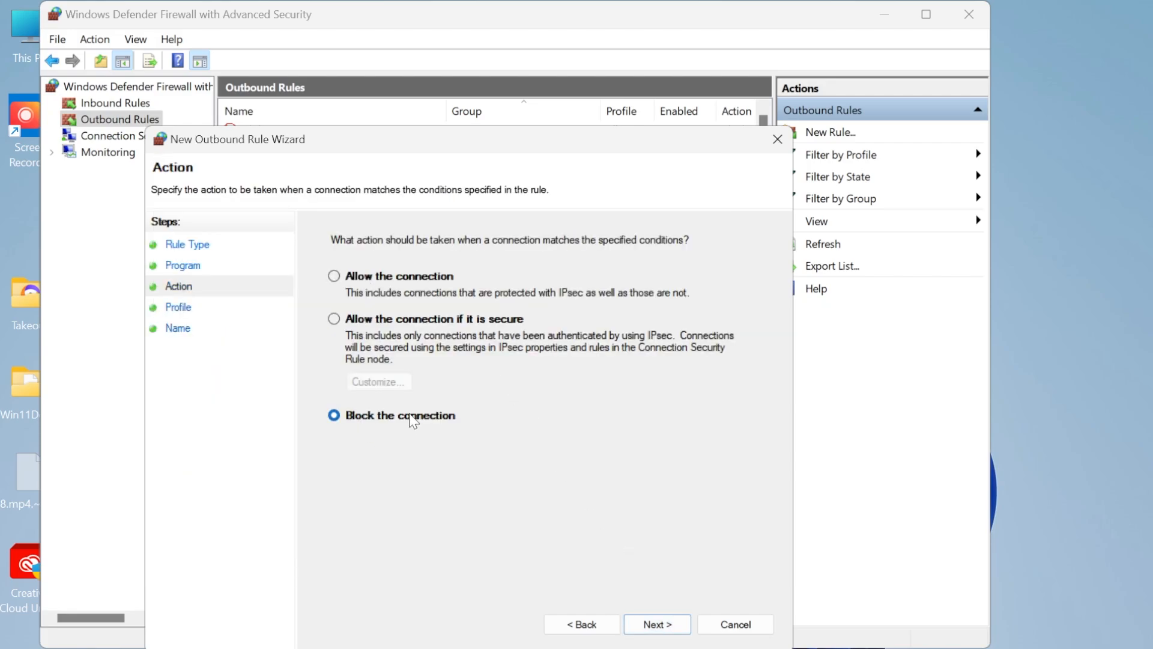
pyautogui.click(655, 623)
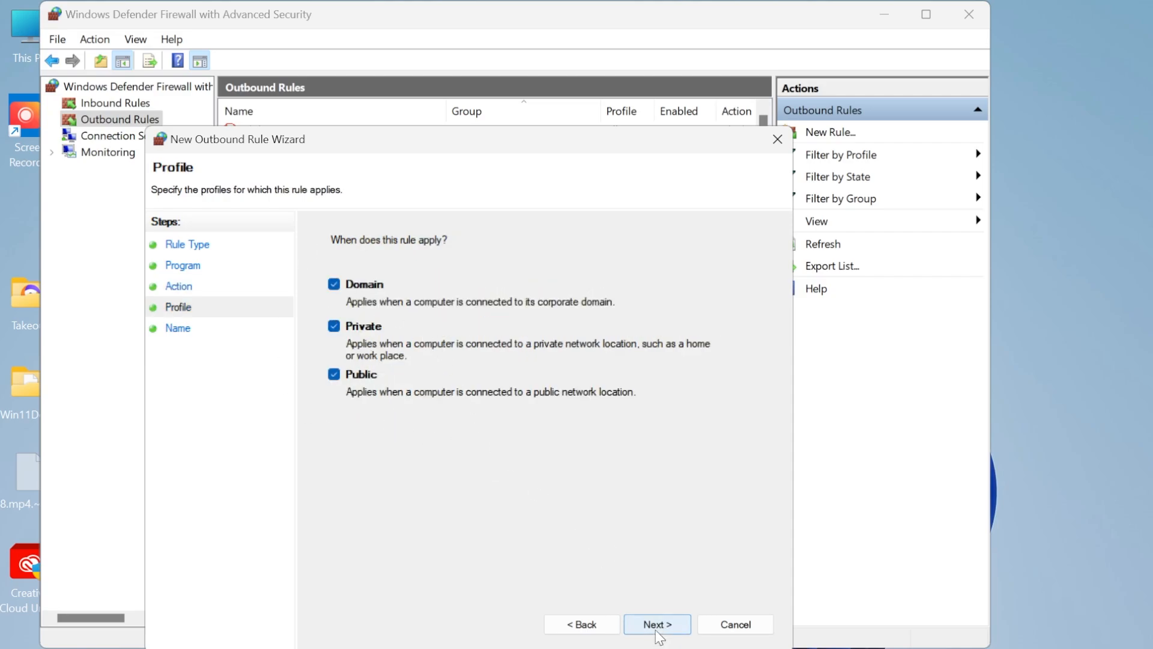
pyautogui.click(656, 623)
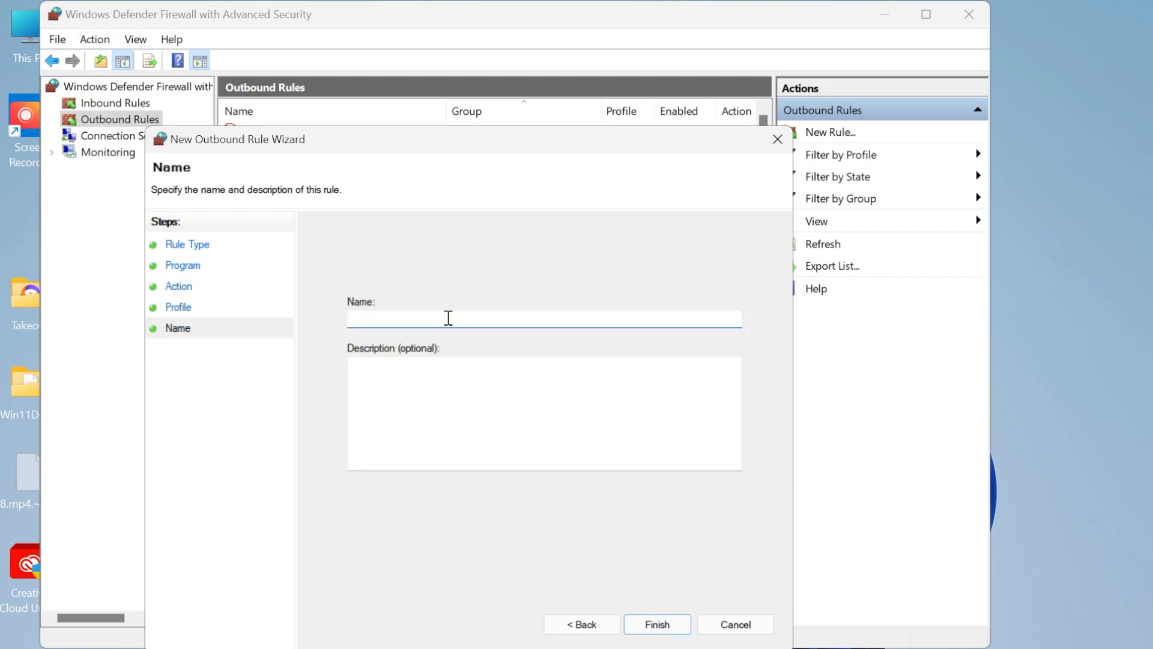
pyautogui.write('Outbound')
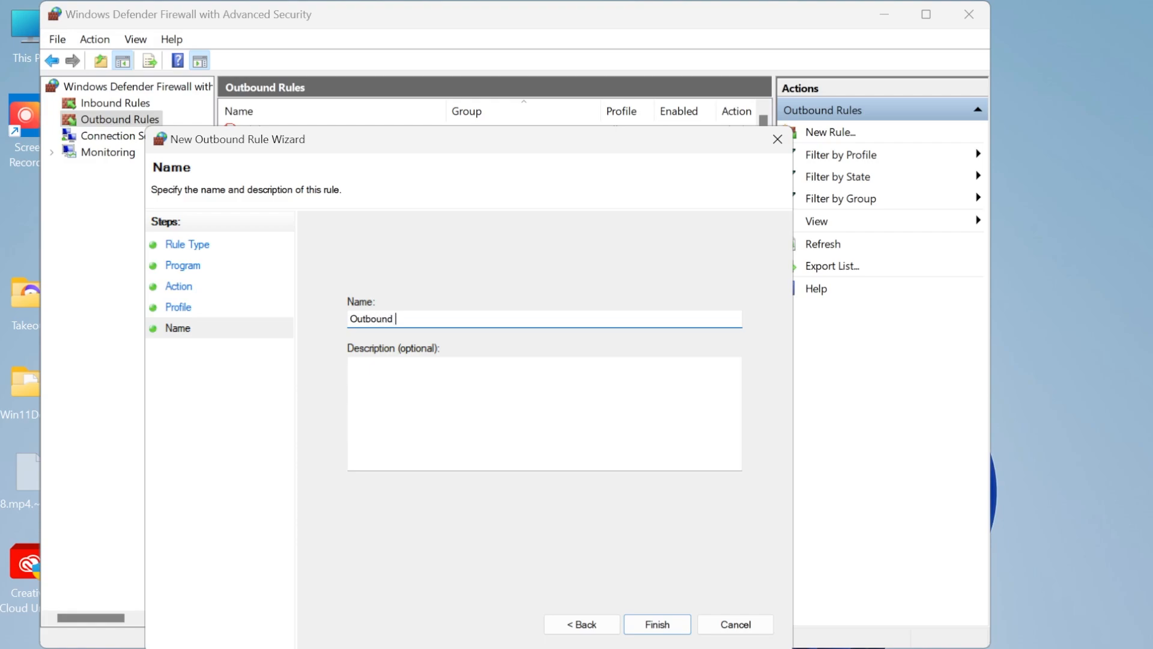
# Finish the Outbound Riot rule and review it at the top of the Outbound Rules list.
pyautogui.click(656, 623)
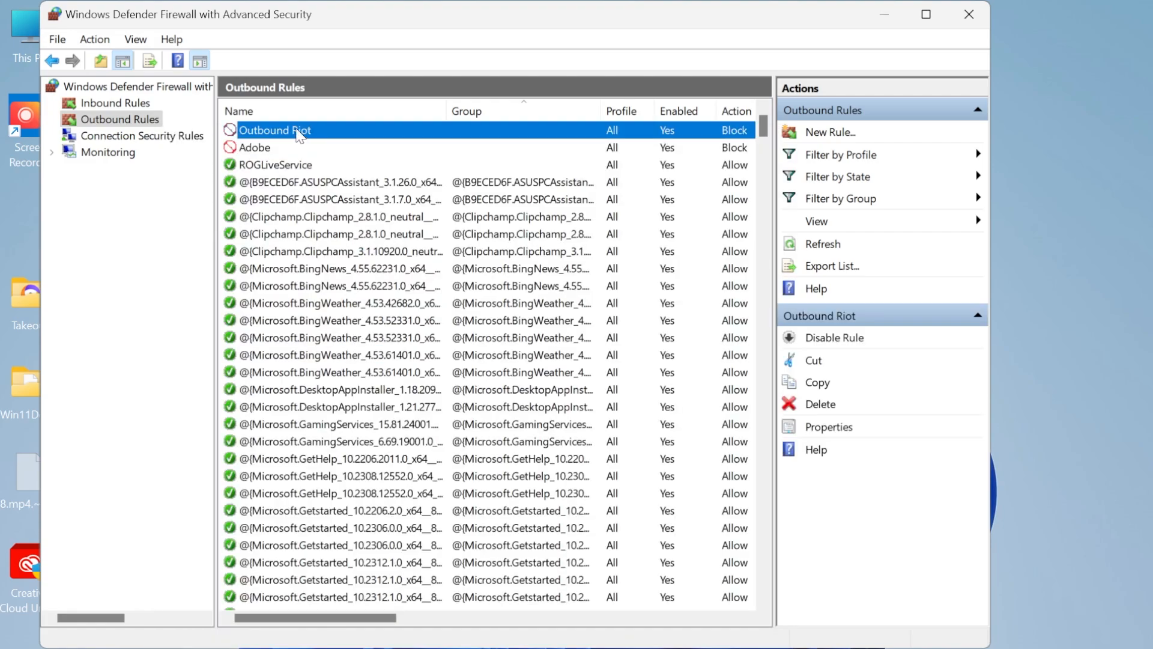
pyautogui.moveTo(253, 159)
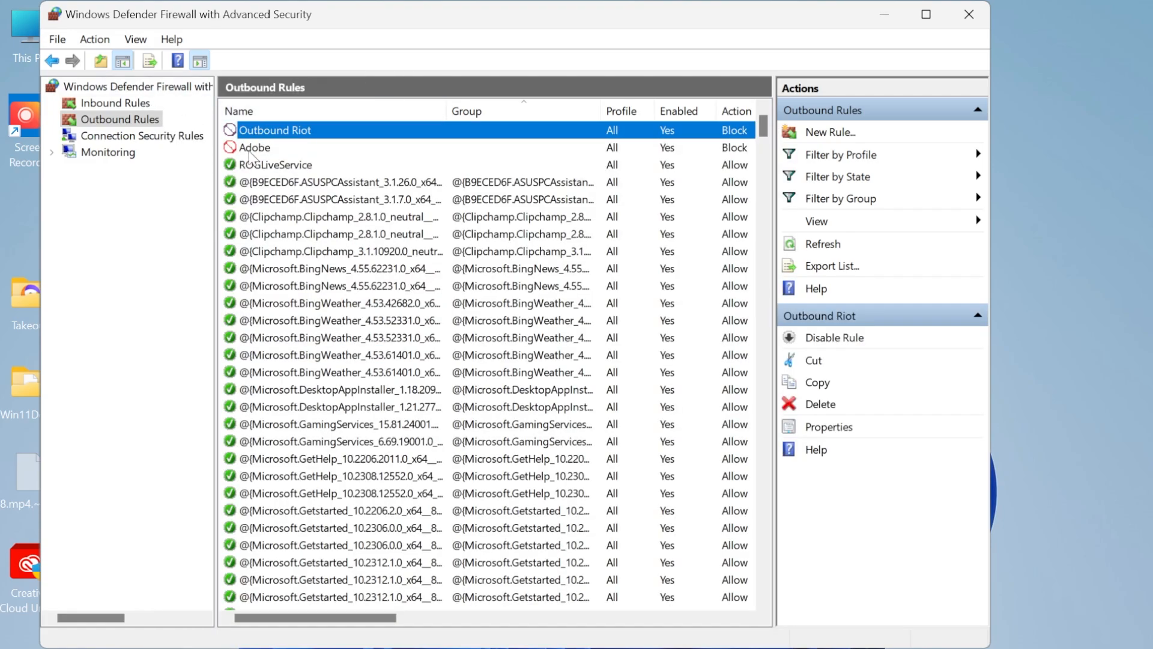
pyautogui.moveTo(325, 134)
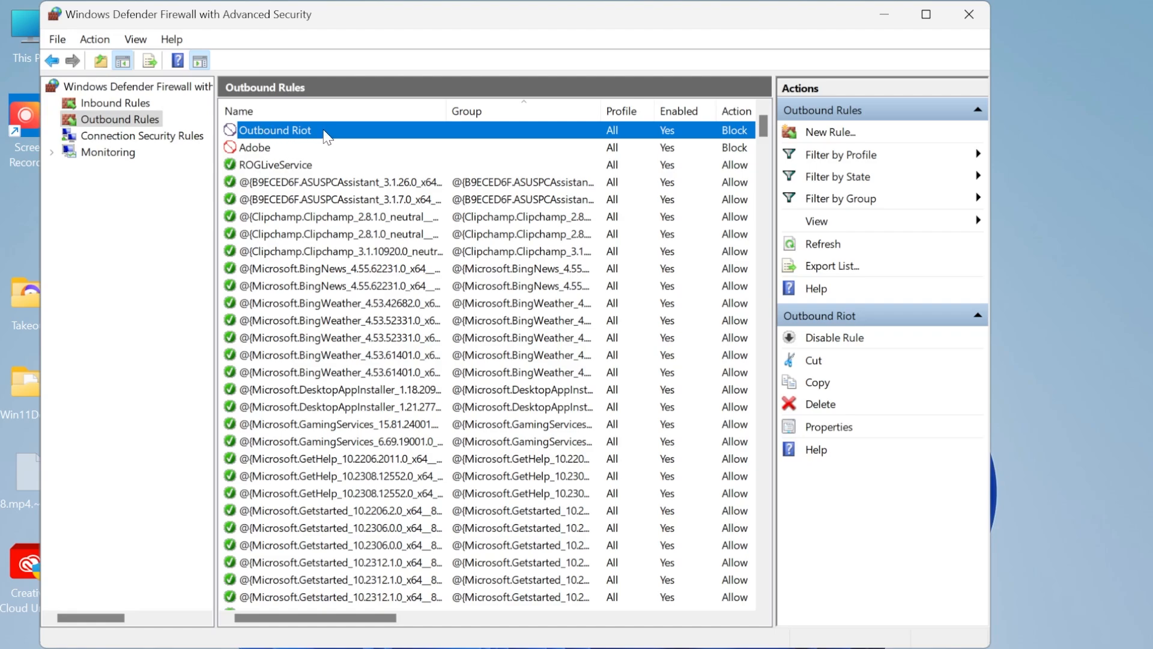
pyautogui.moveTo(311, 121)
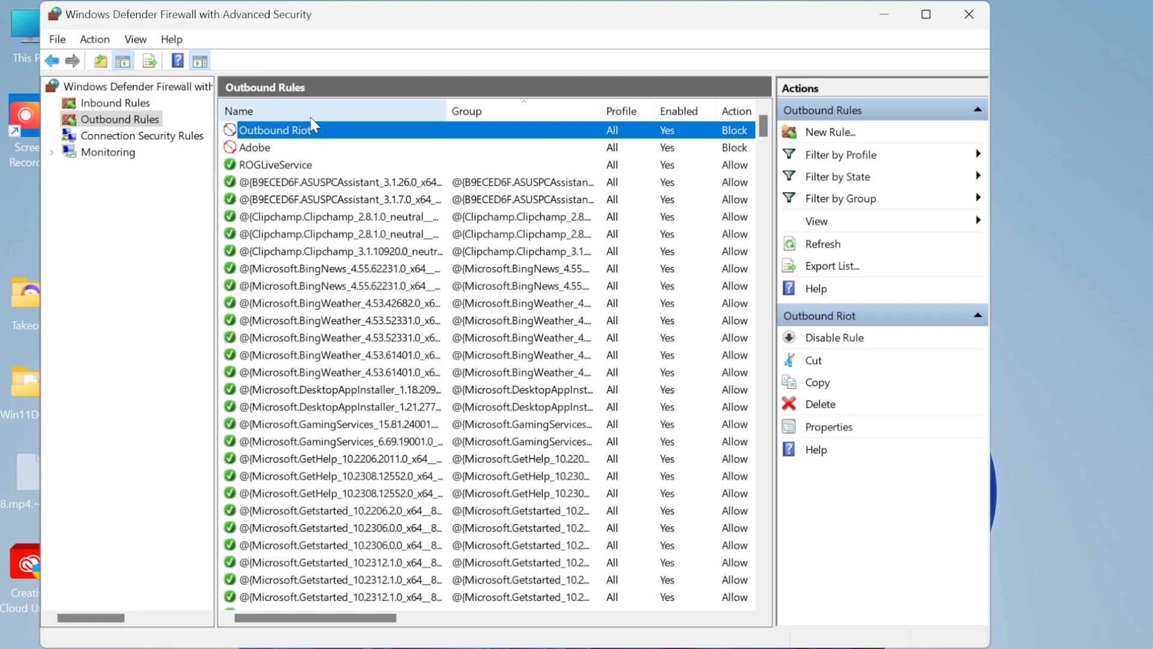
pyautogui.moveTo(288, 132)
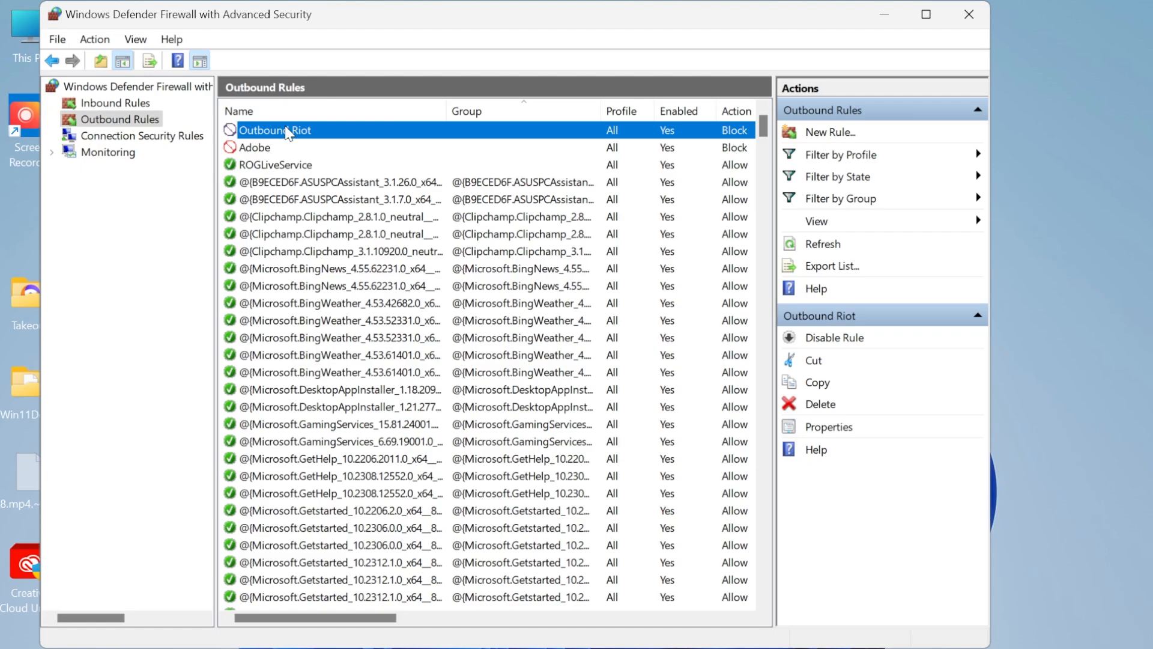
pyautogui.moveTo(289, 151)
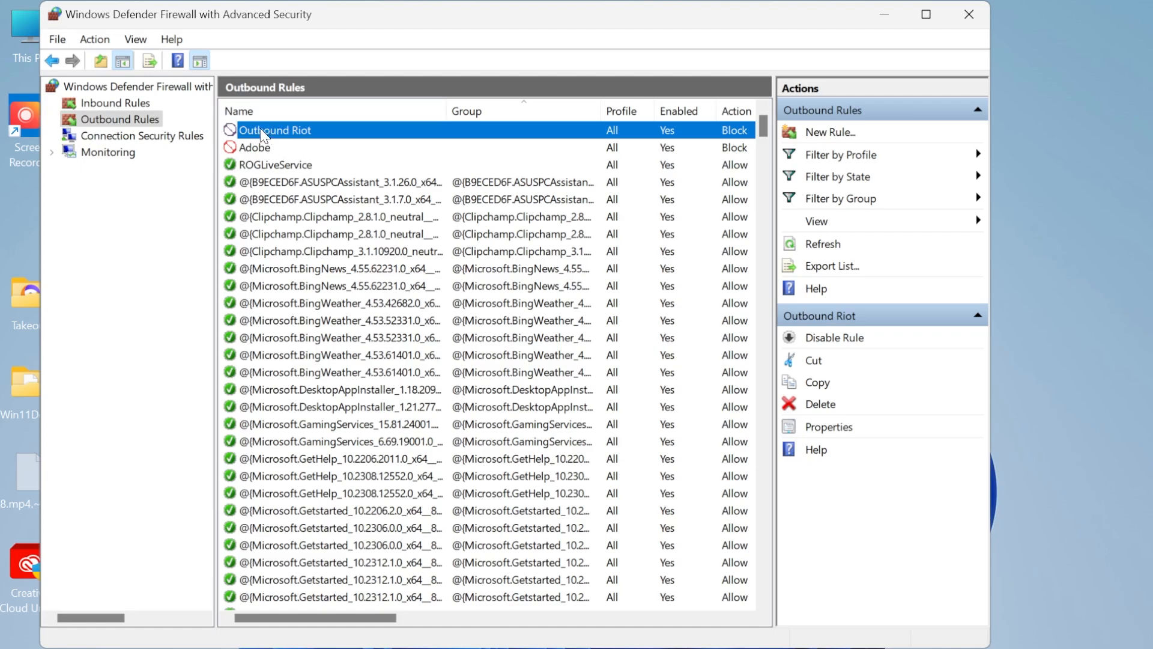
pyautogui.click(253, 147)
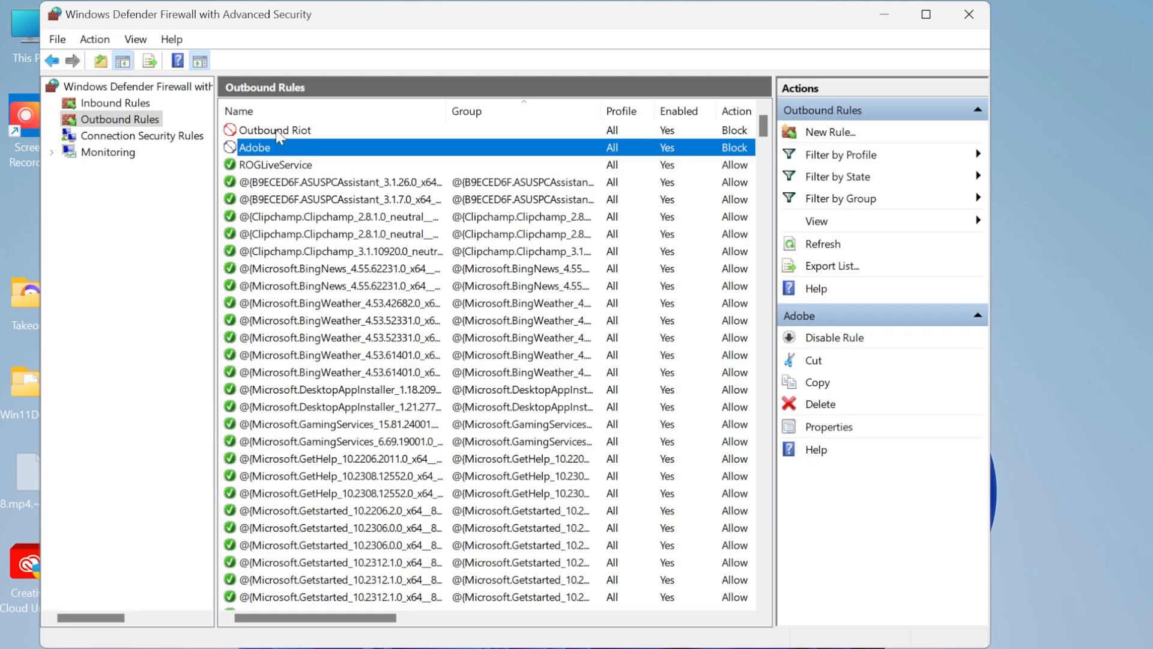
# View the Outbound Riot rule's properties, toggling Allow then back to Block the connection.
pyautogui.rightClick(277, 130)
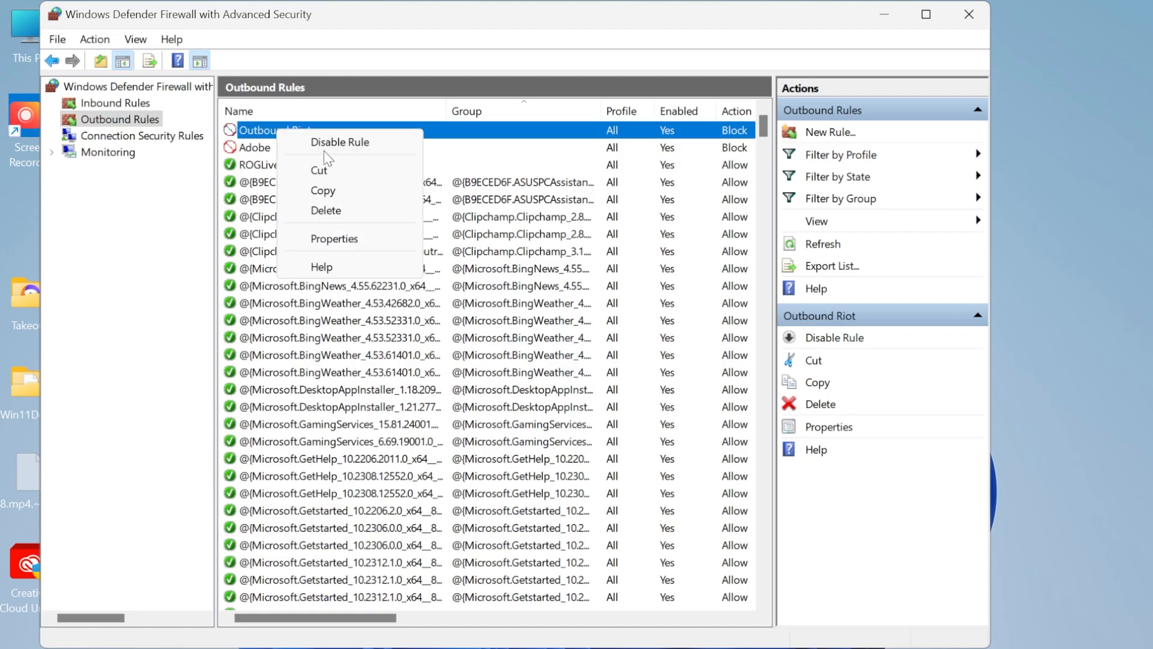
pyautogui.moveTo(326, 210)
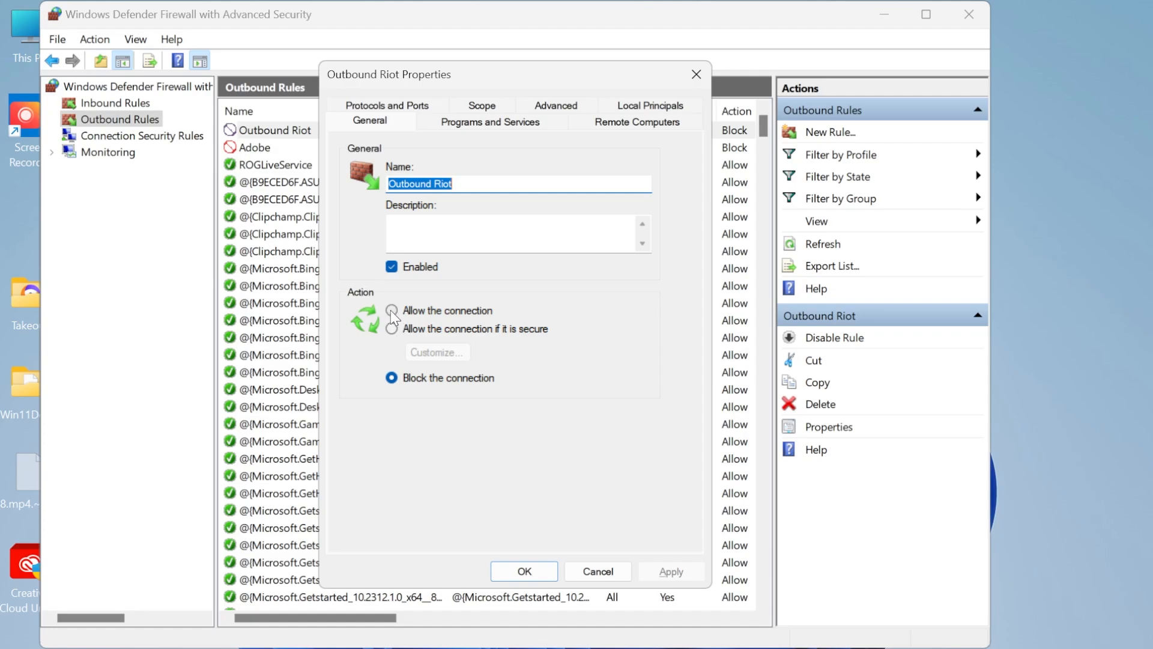
pyautogui.click(391, 310)
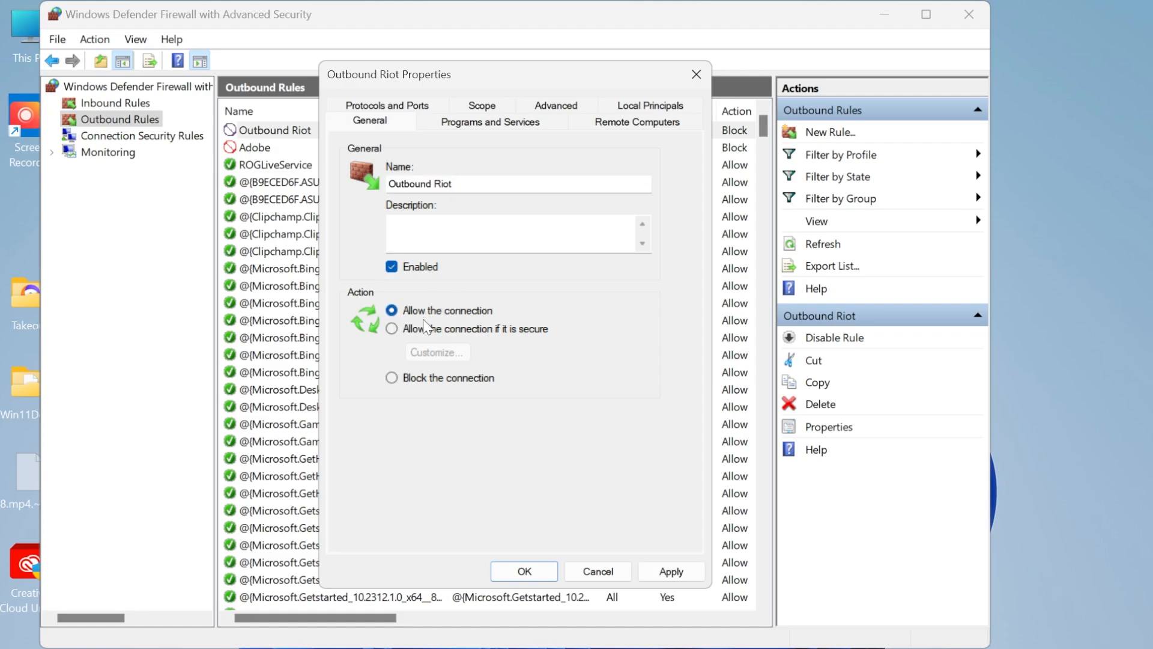
pyautogui.click(392, 377)
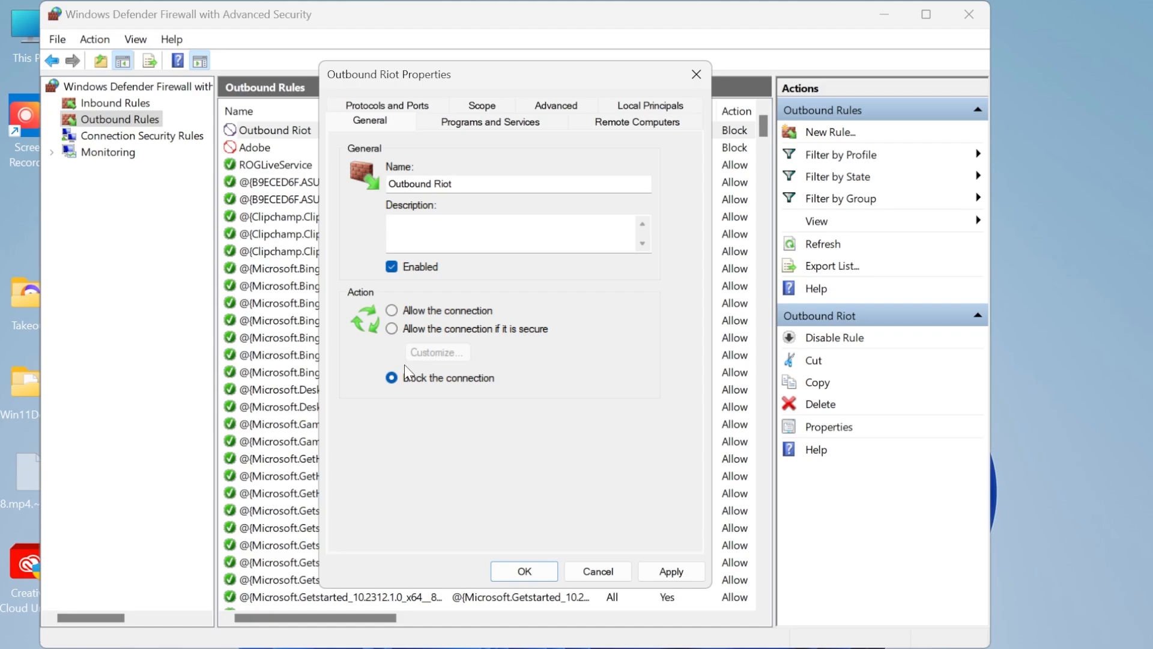